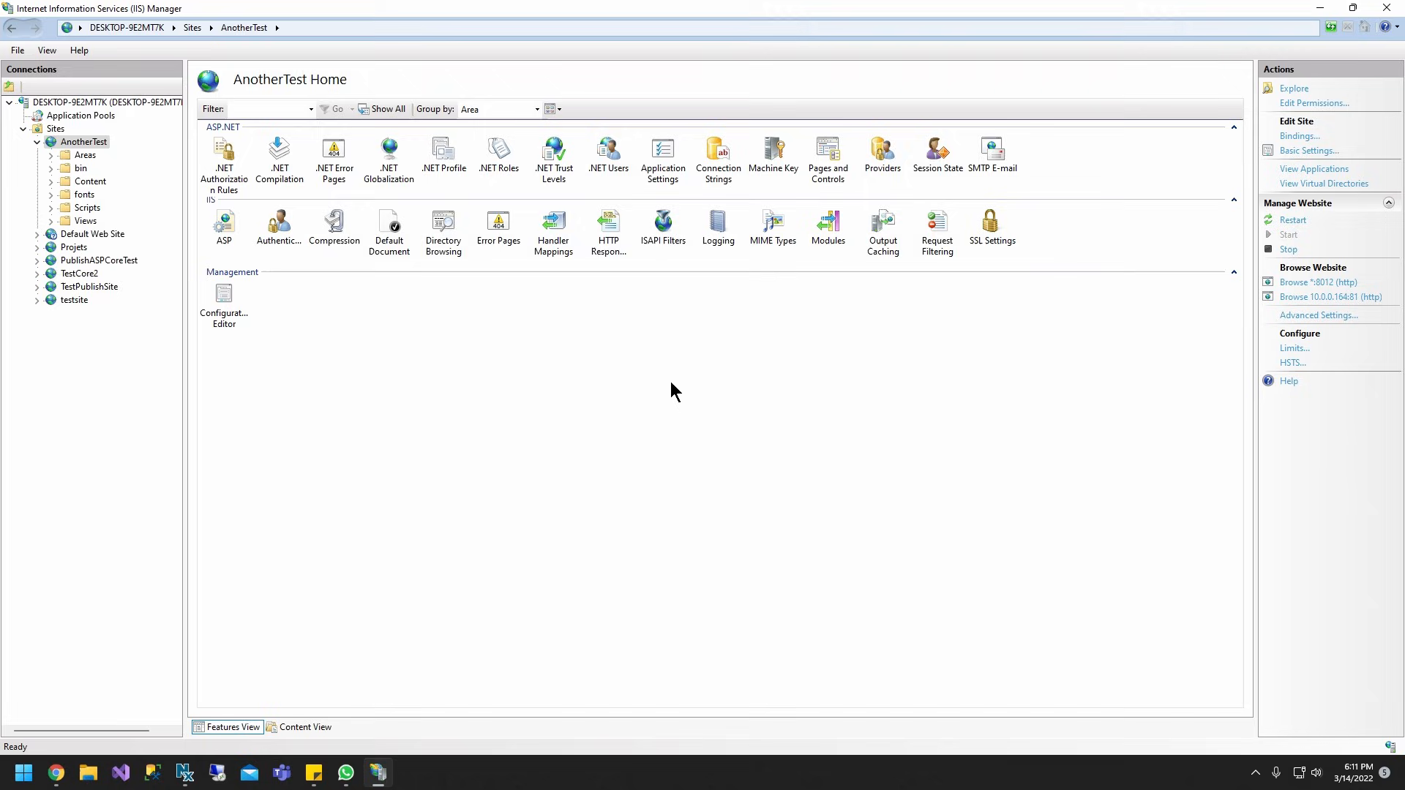
mouse_move(601, 141)
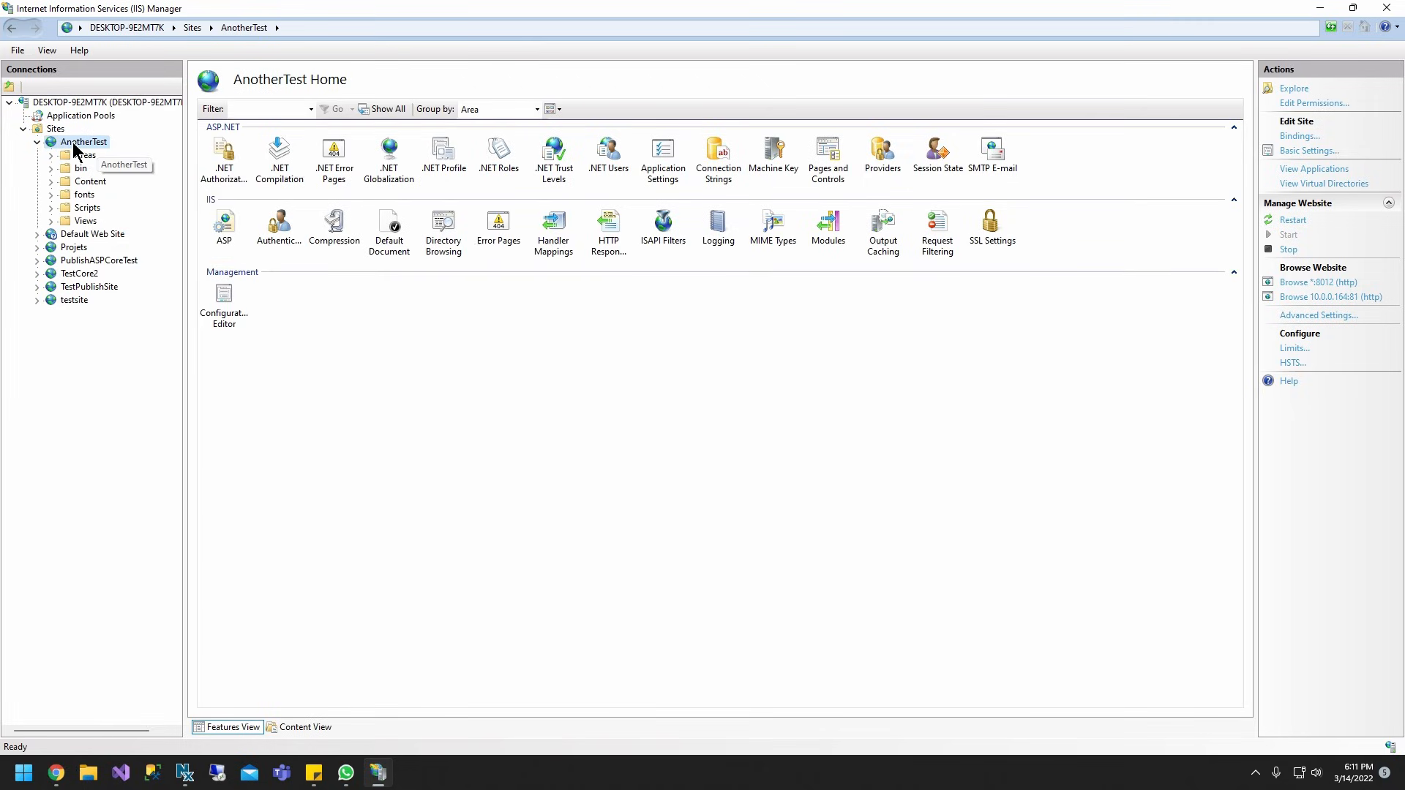
Open Manage Website for the AnotherTest site, then hide IIS Manager to show the desktop.
right_click(83, 141)
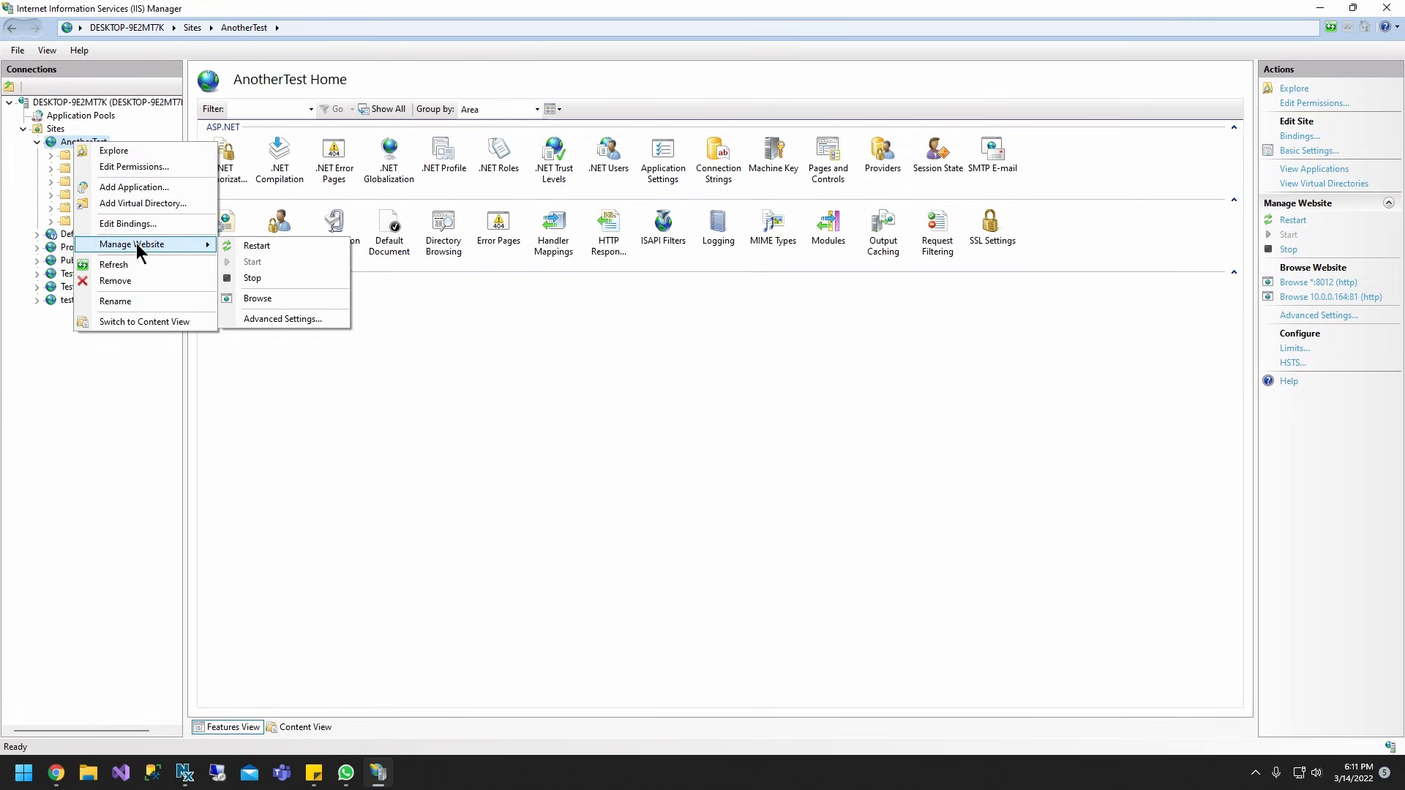
click(259, 299)
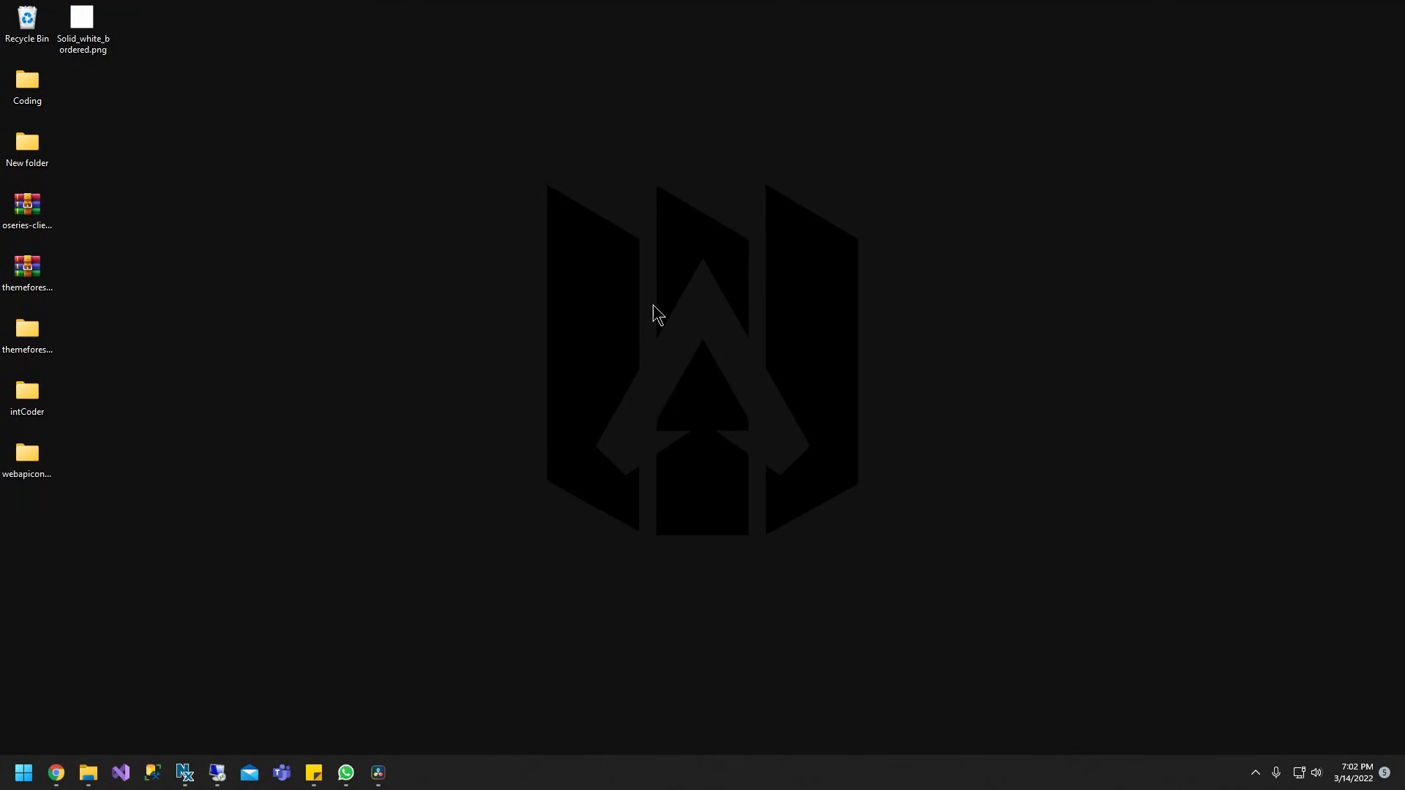
Search the Start menu for 'fire' and open Windows Defender Firewall with Advanced Security.
click(24, 773)
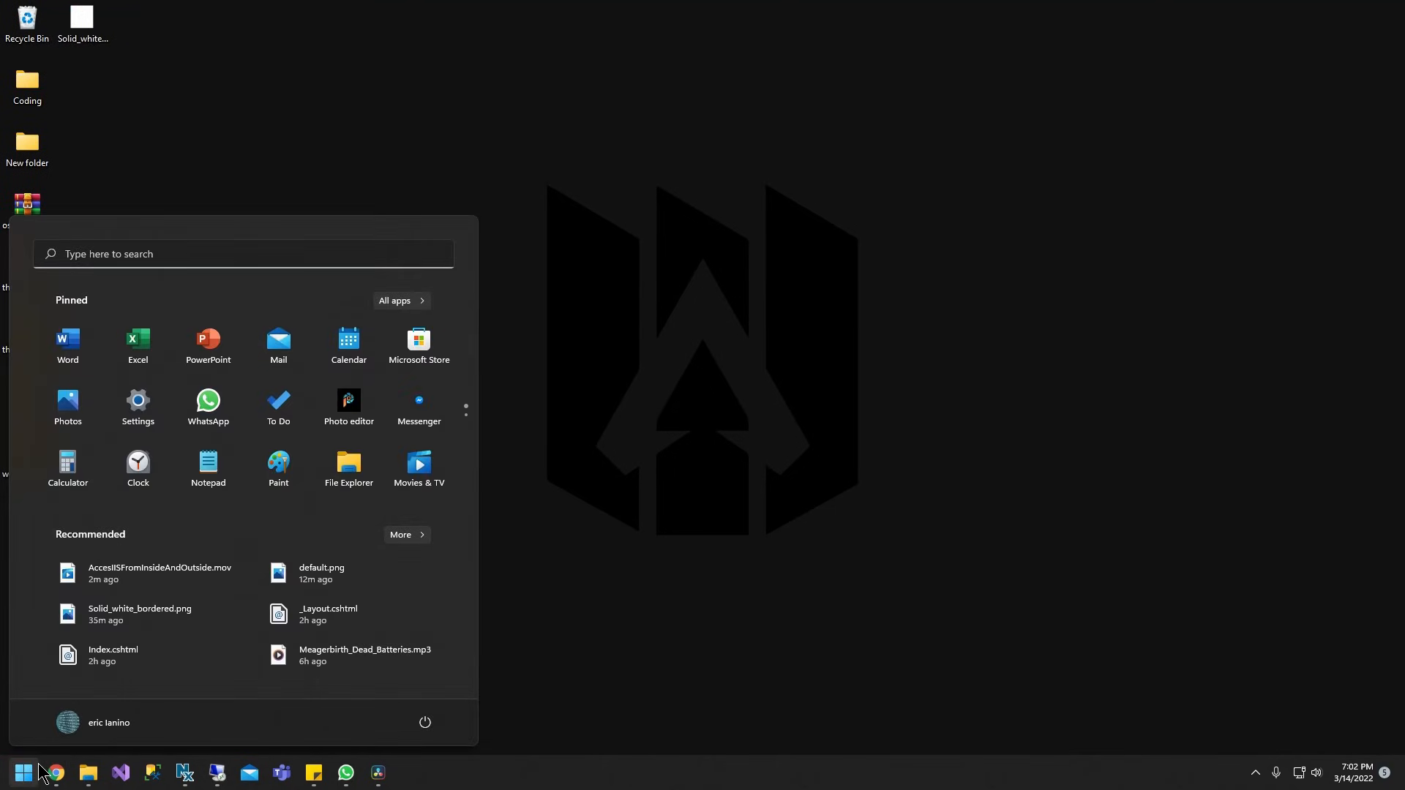
text(File Explorer)
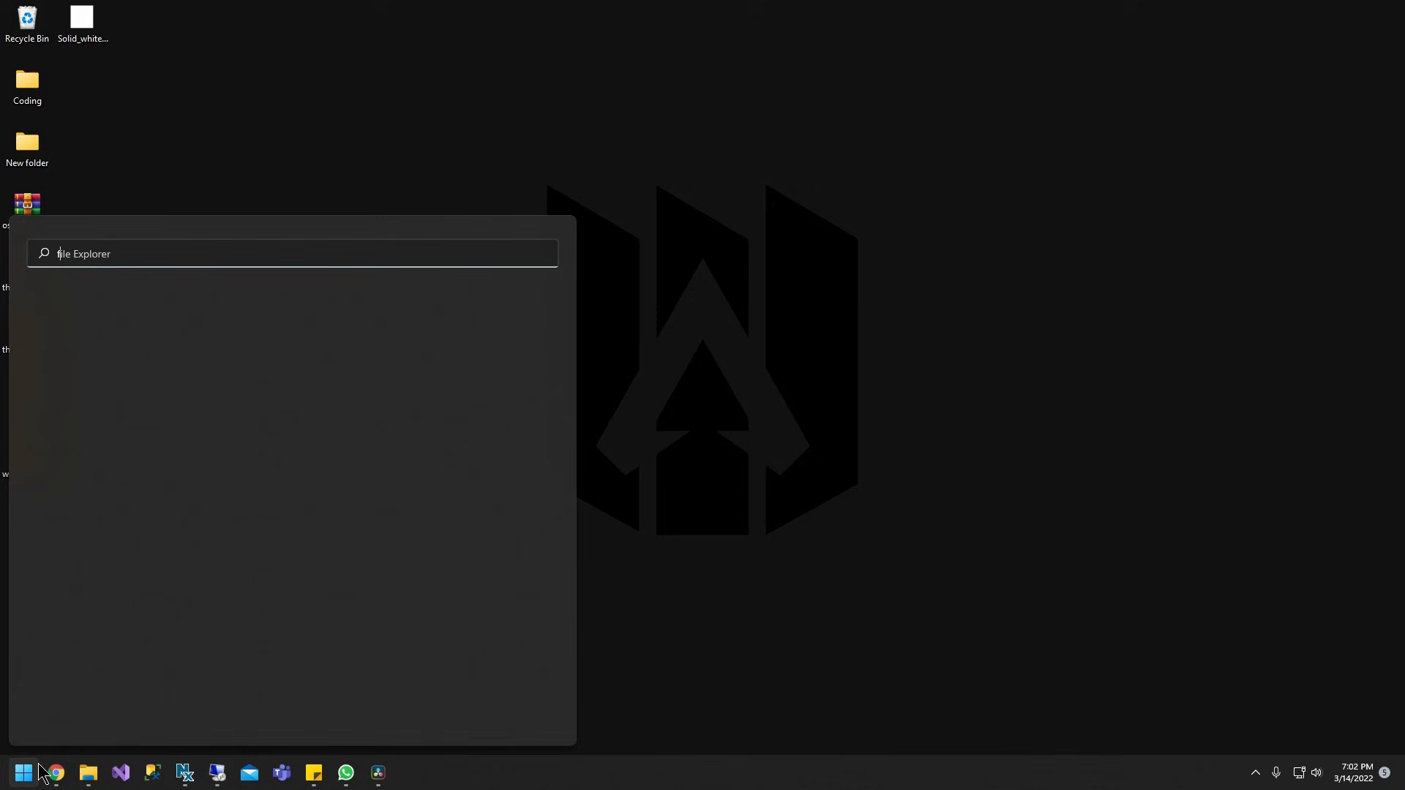
text(fire)
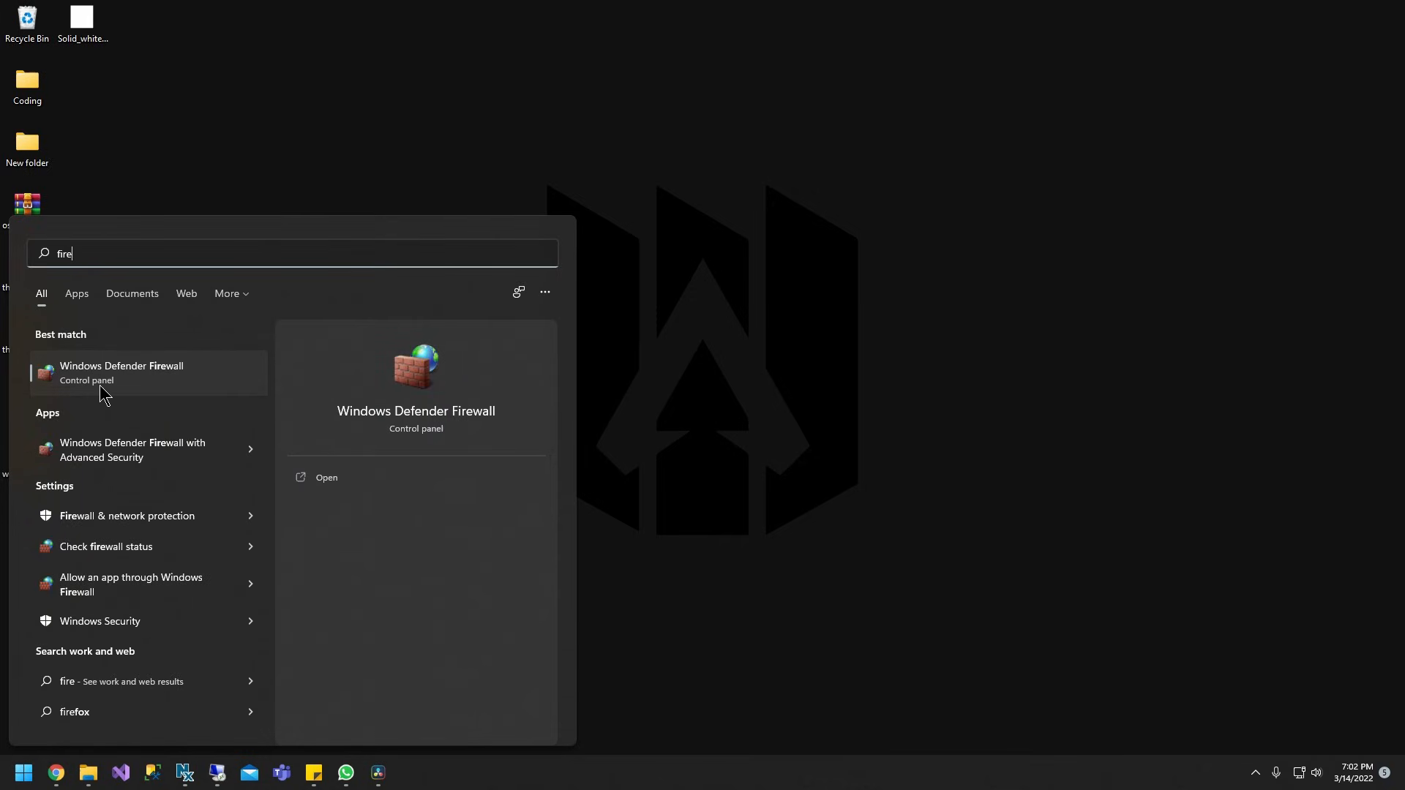
click(121, 372)
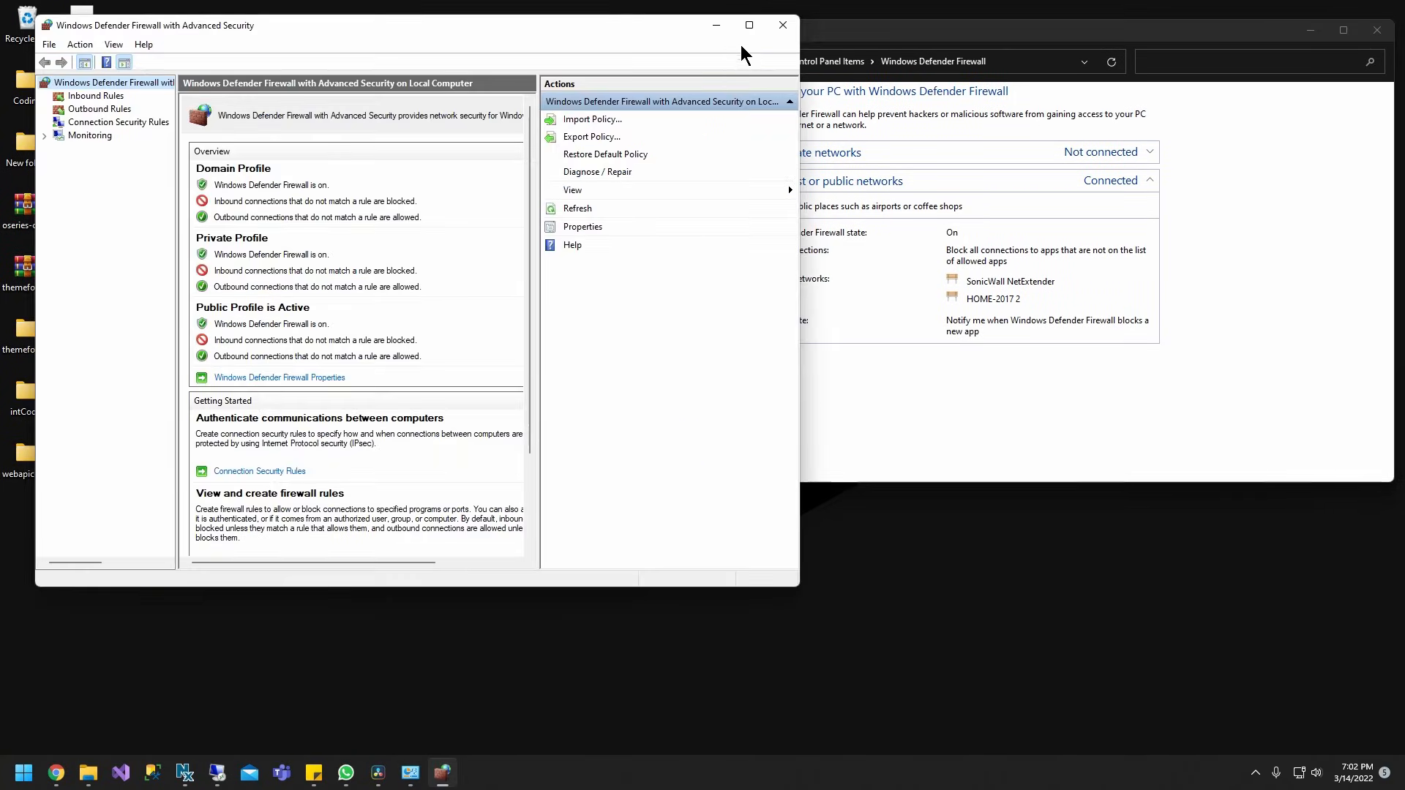
Maximize the firewall window and start a new rule under Inbound Rules.
click(748, 24)
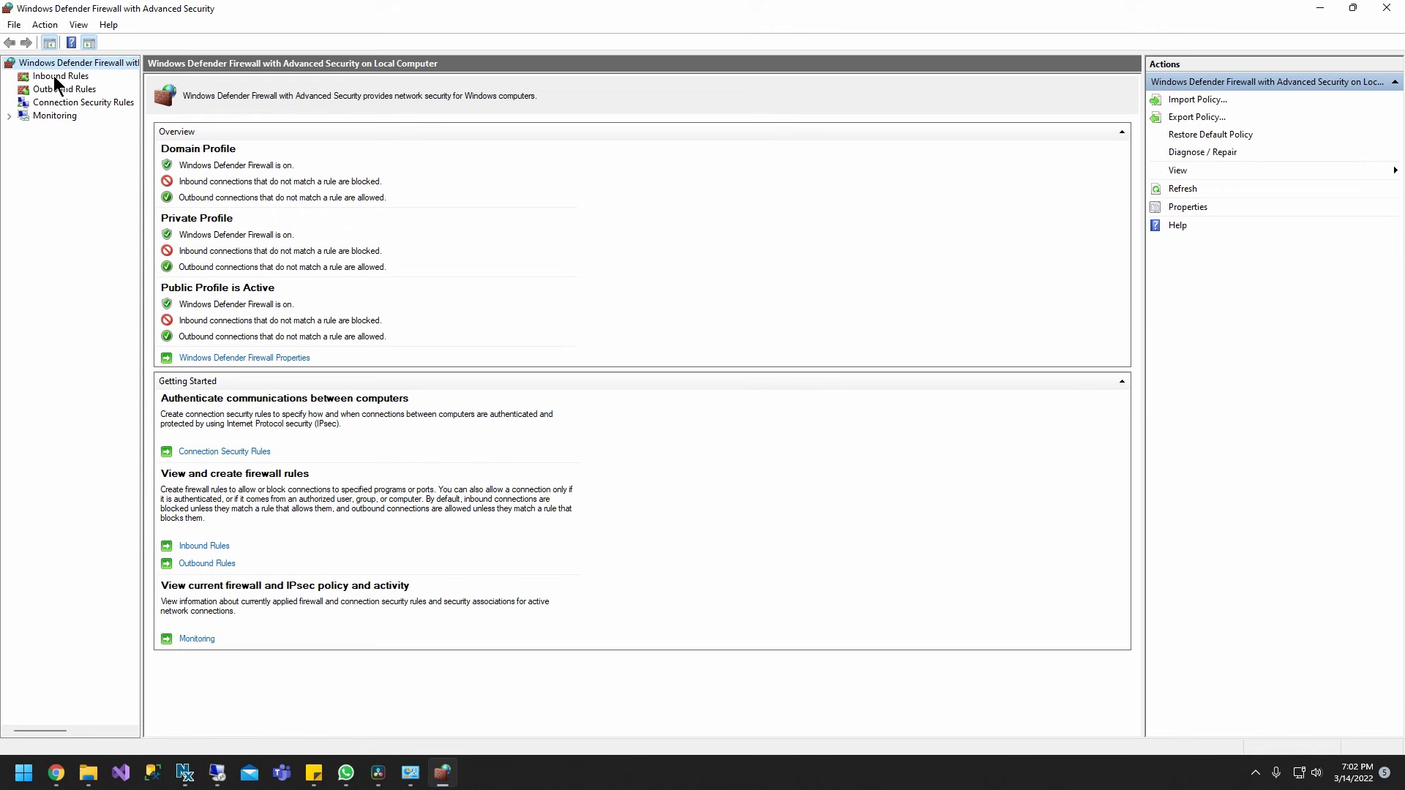
click(60, 77)
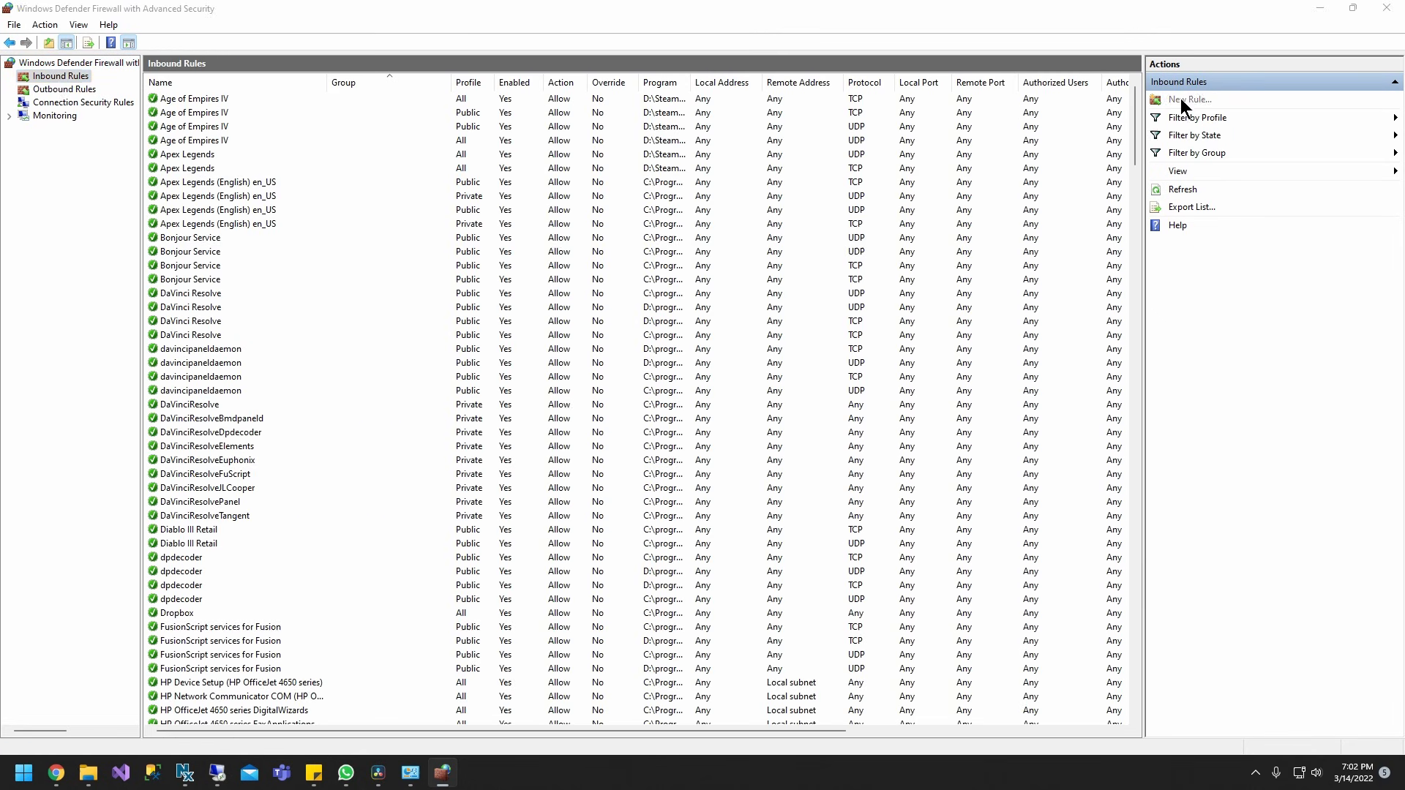
click(1189, 99)
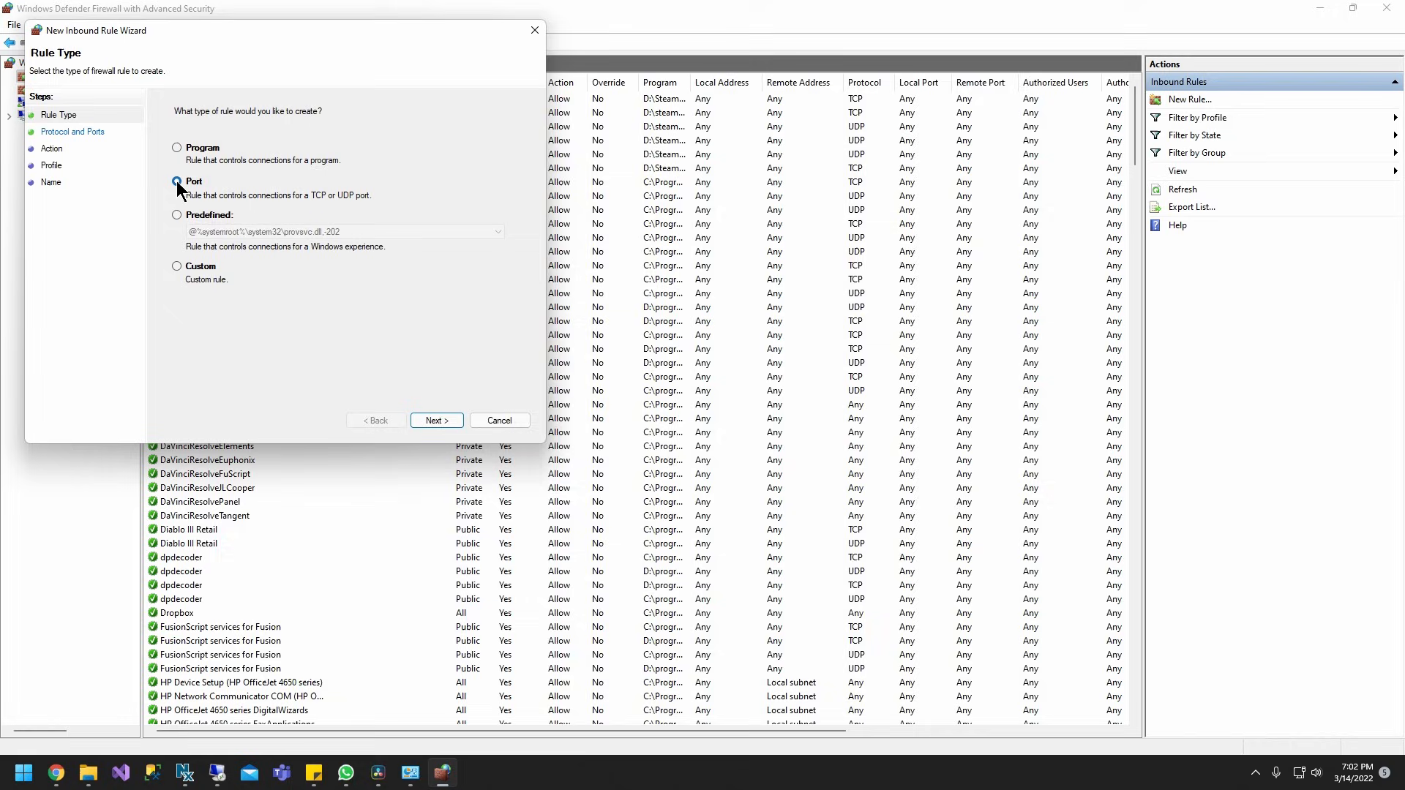
Make the new rule a port rule for TCP port 81 that allows the connection.
click(436, 421)
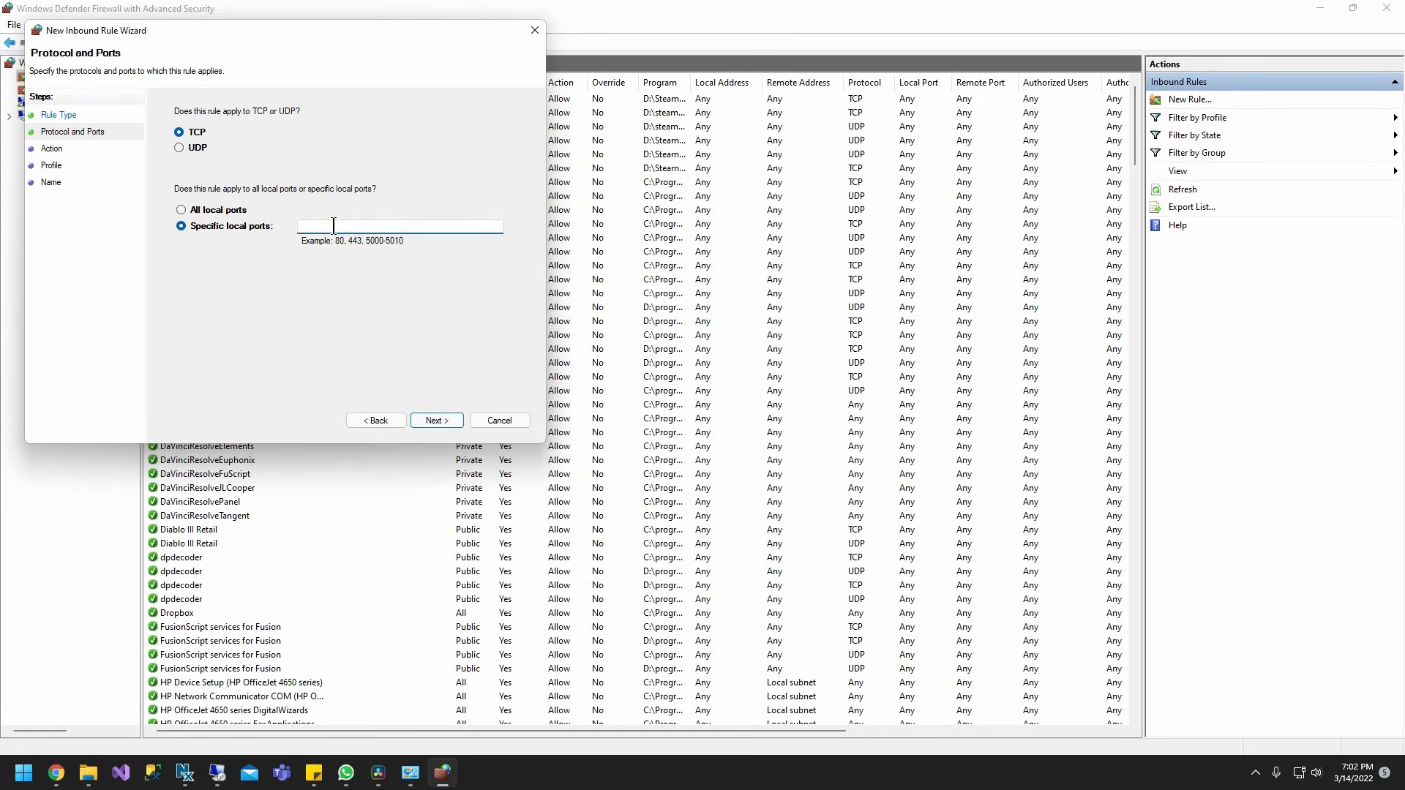
text(81)
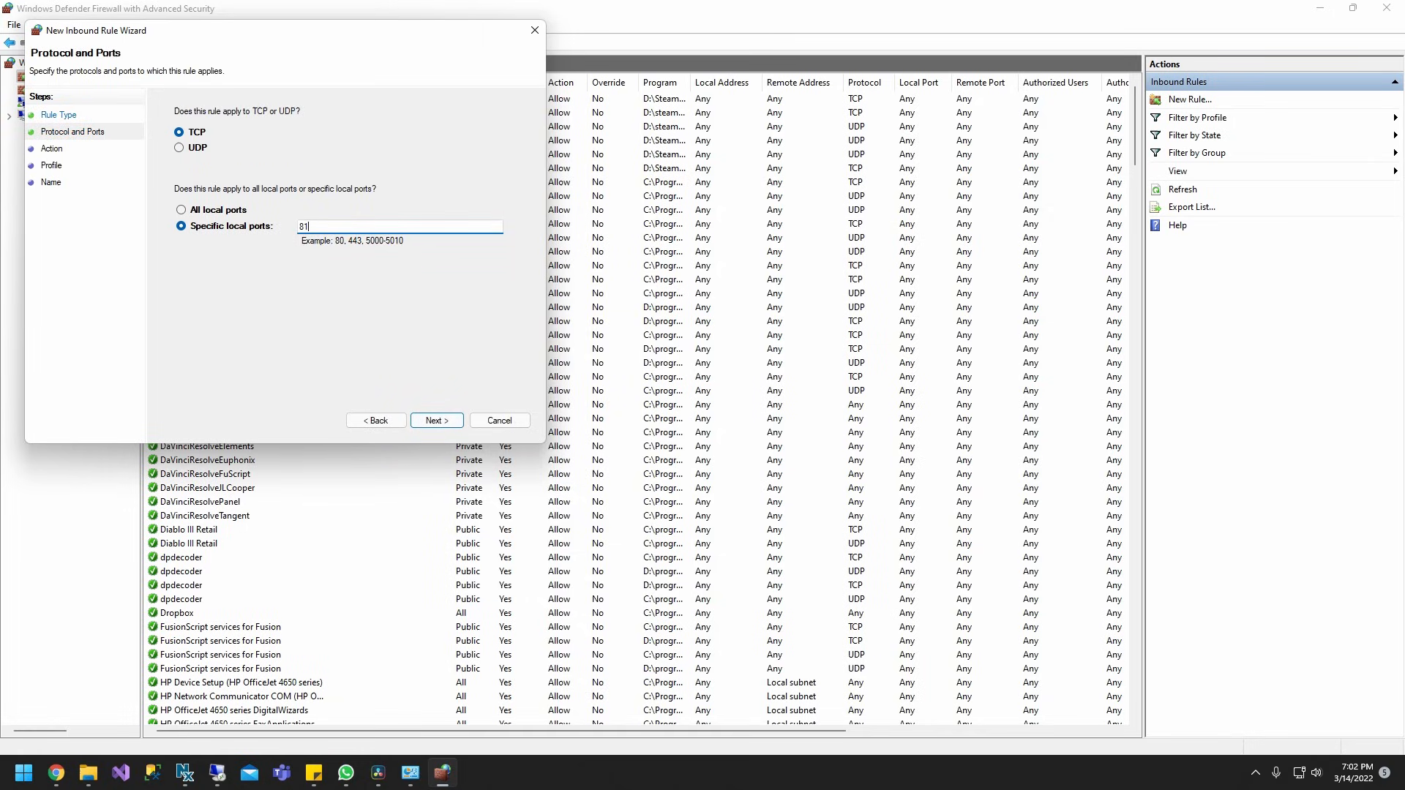
click(436, 420)
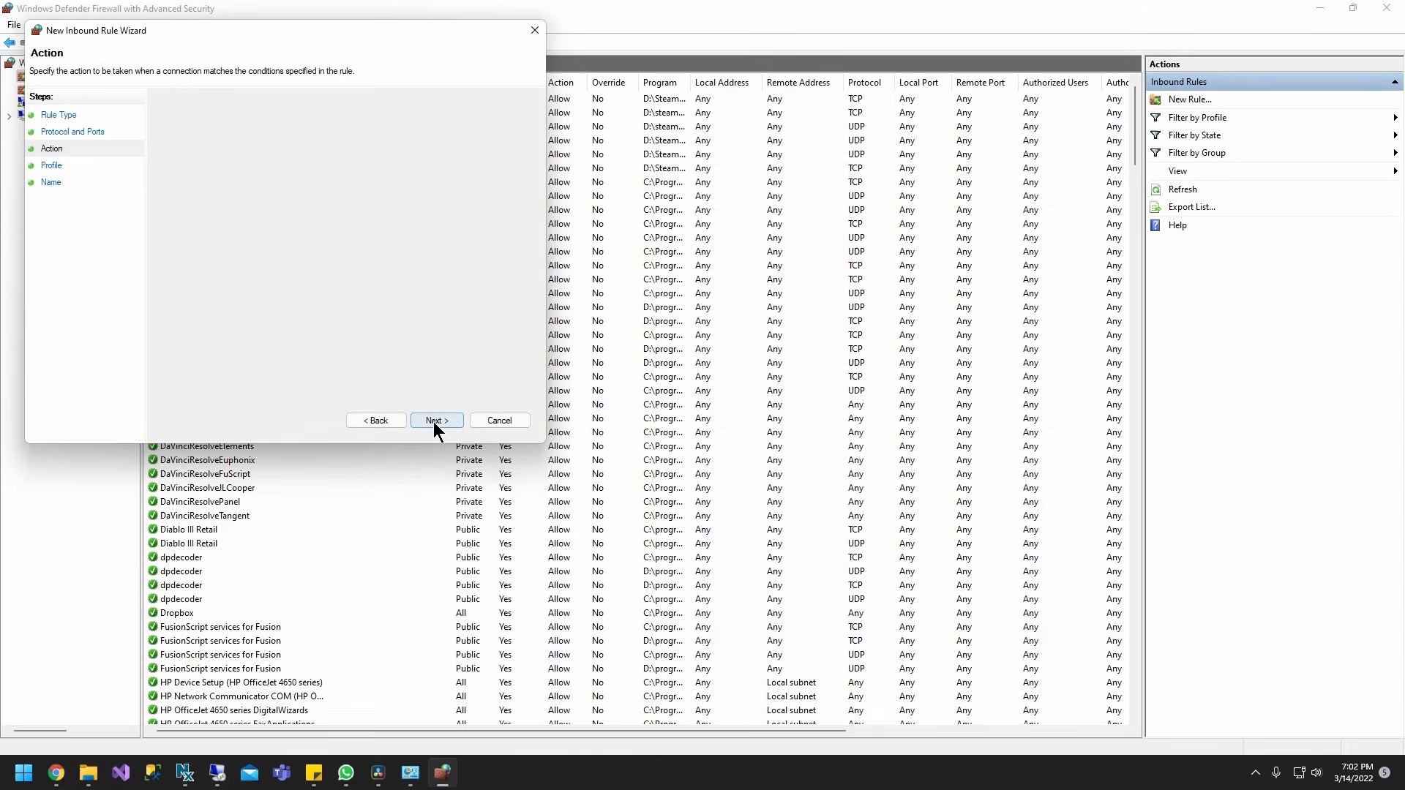
click(435, 420)
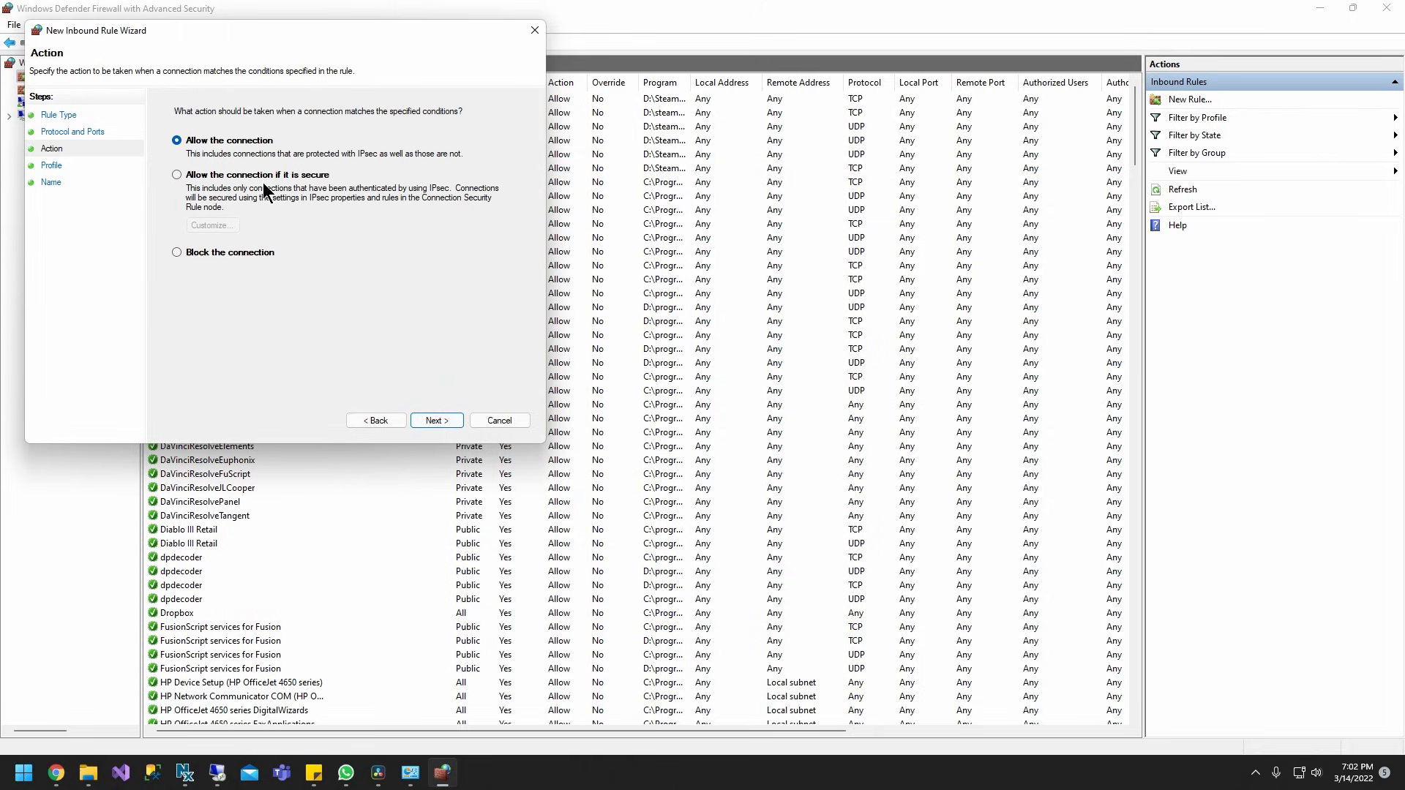
mouse_move(408, 418)
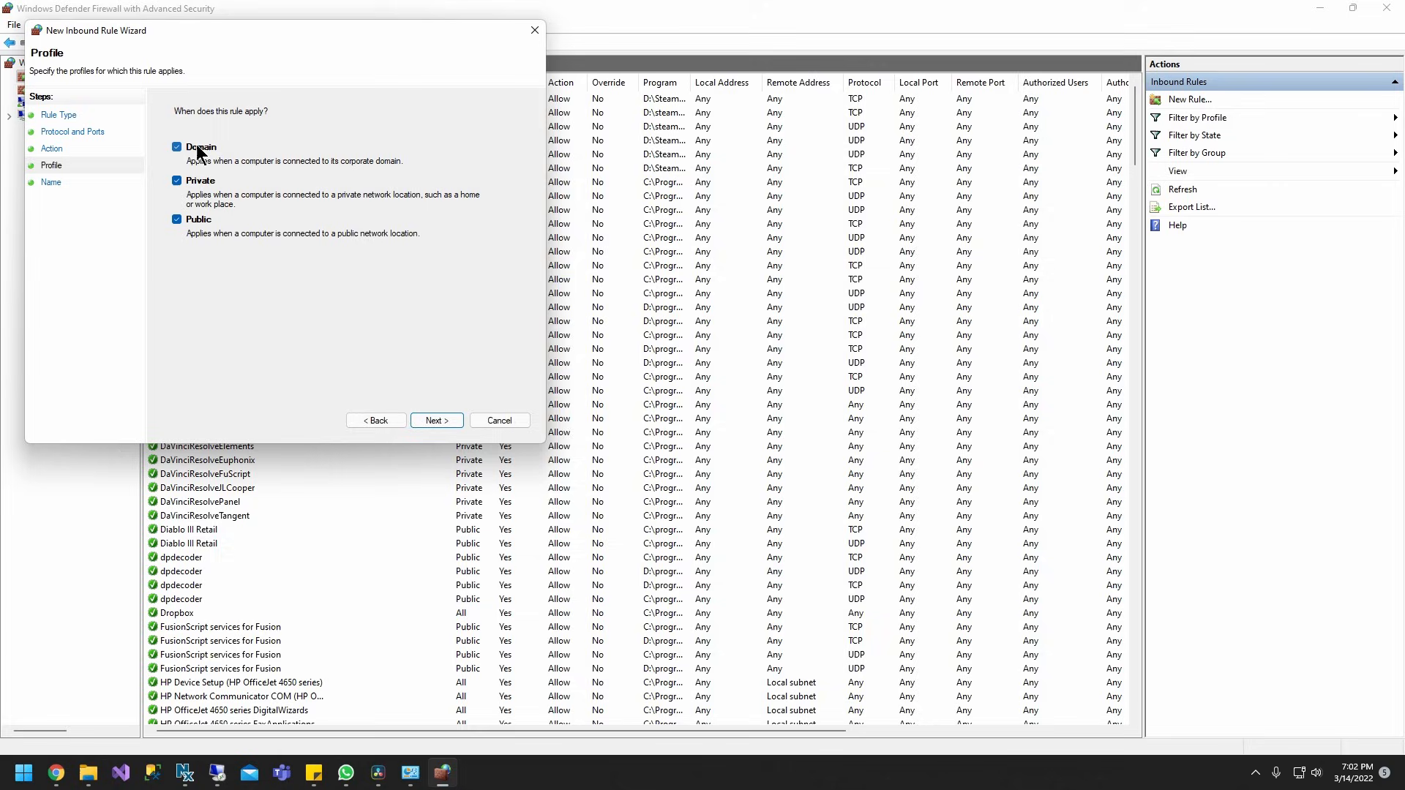
mouse_move(224, 223)
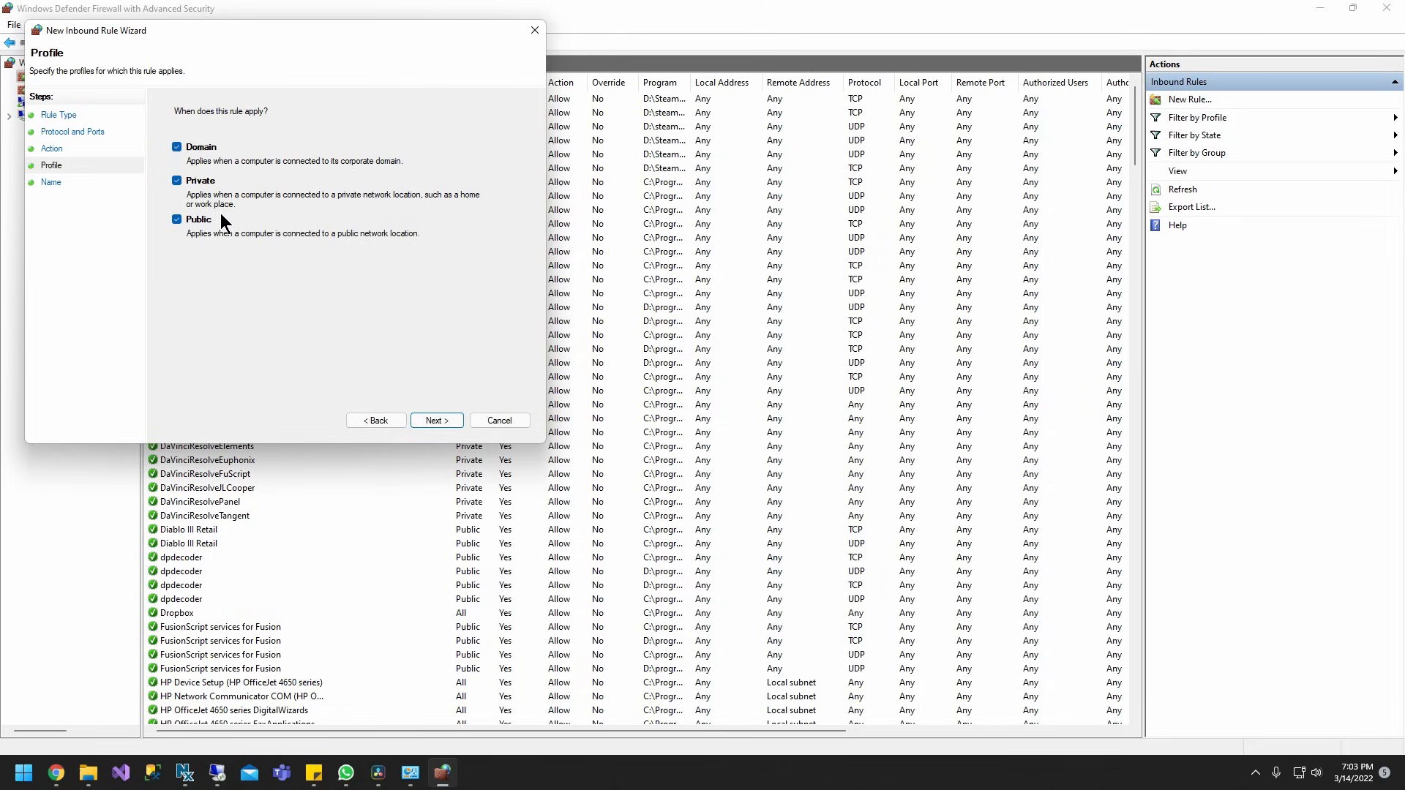
Apply the rule to all profiles, name it TestIIS, and finish.
click(436, 420)
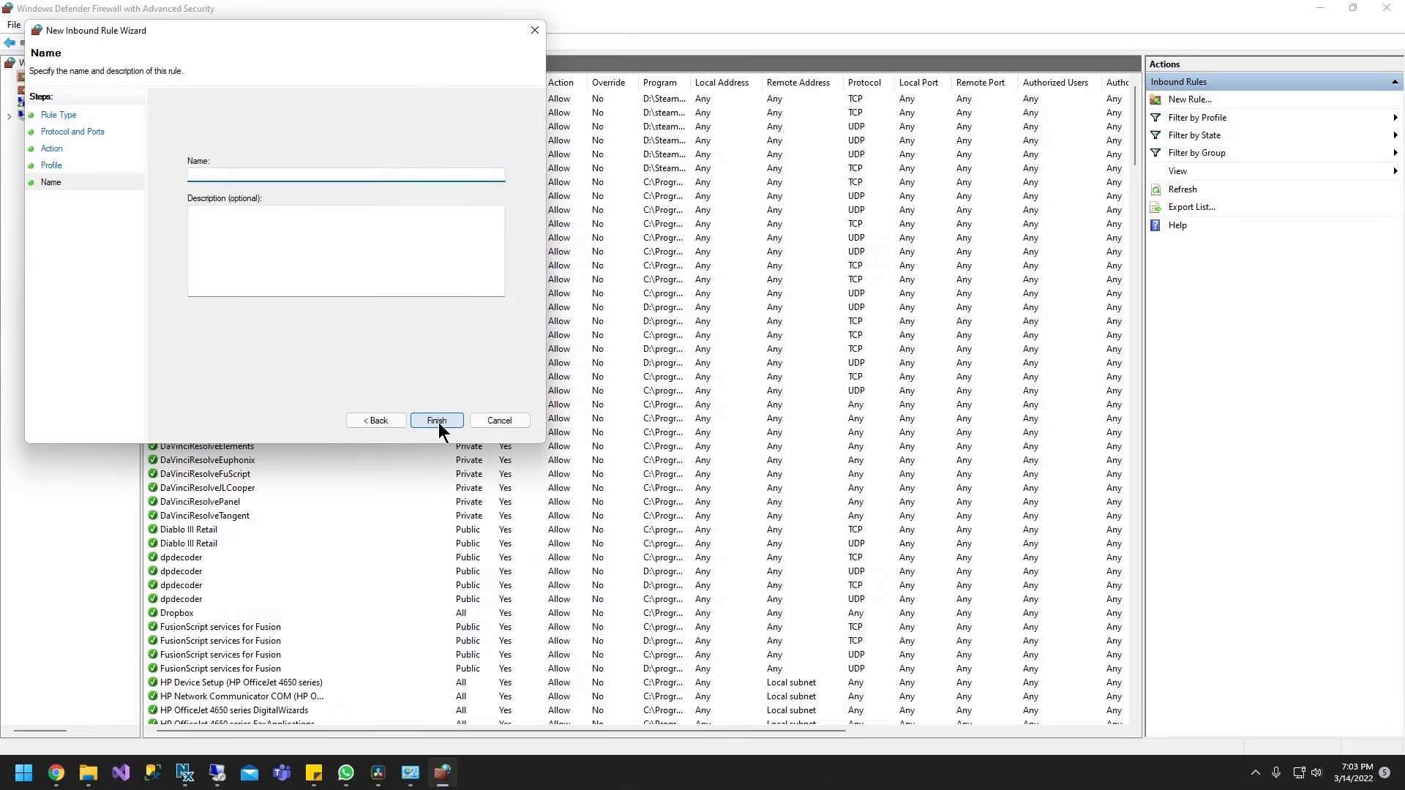
text(TestIIS)
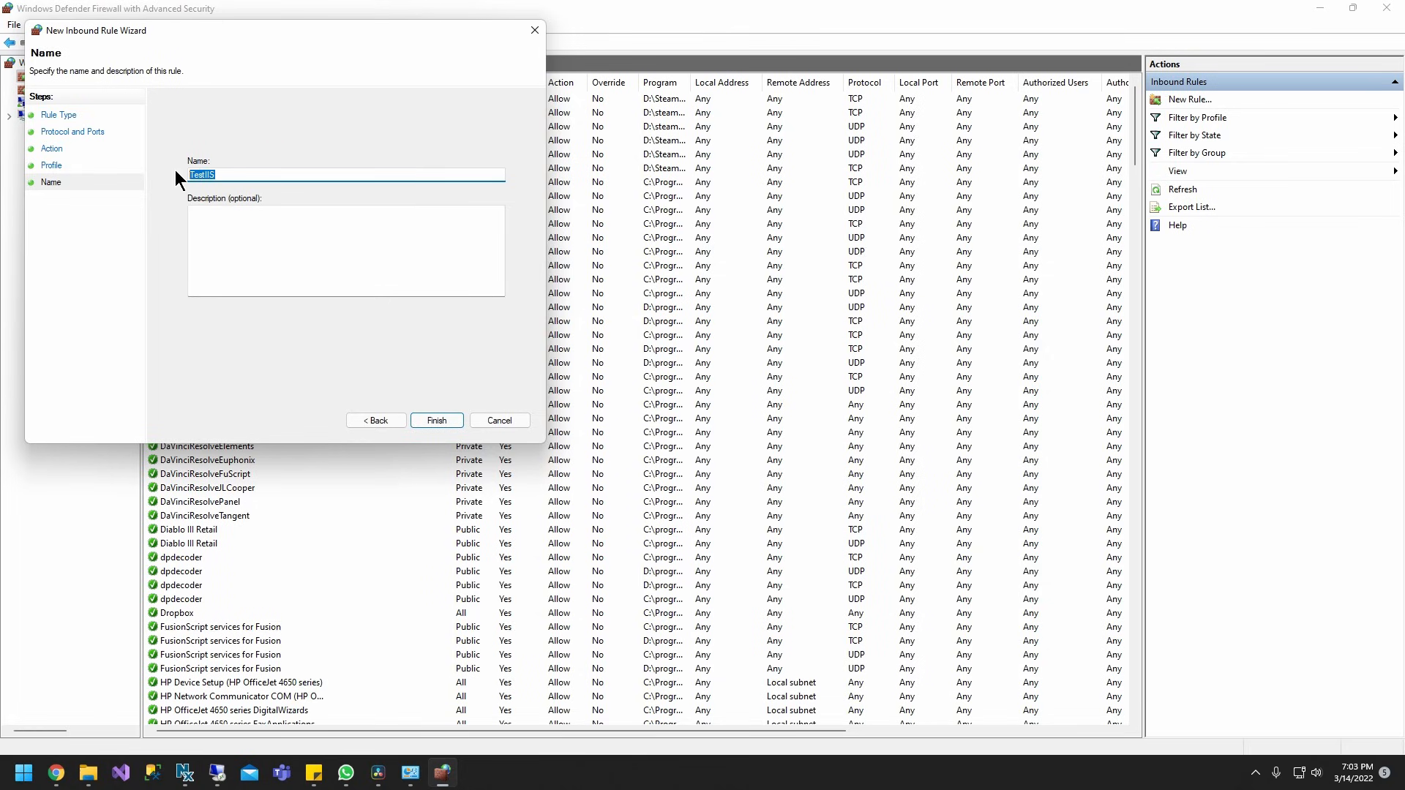
click(436, 421)
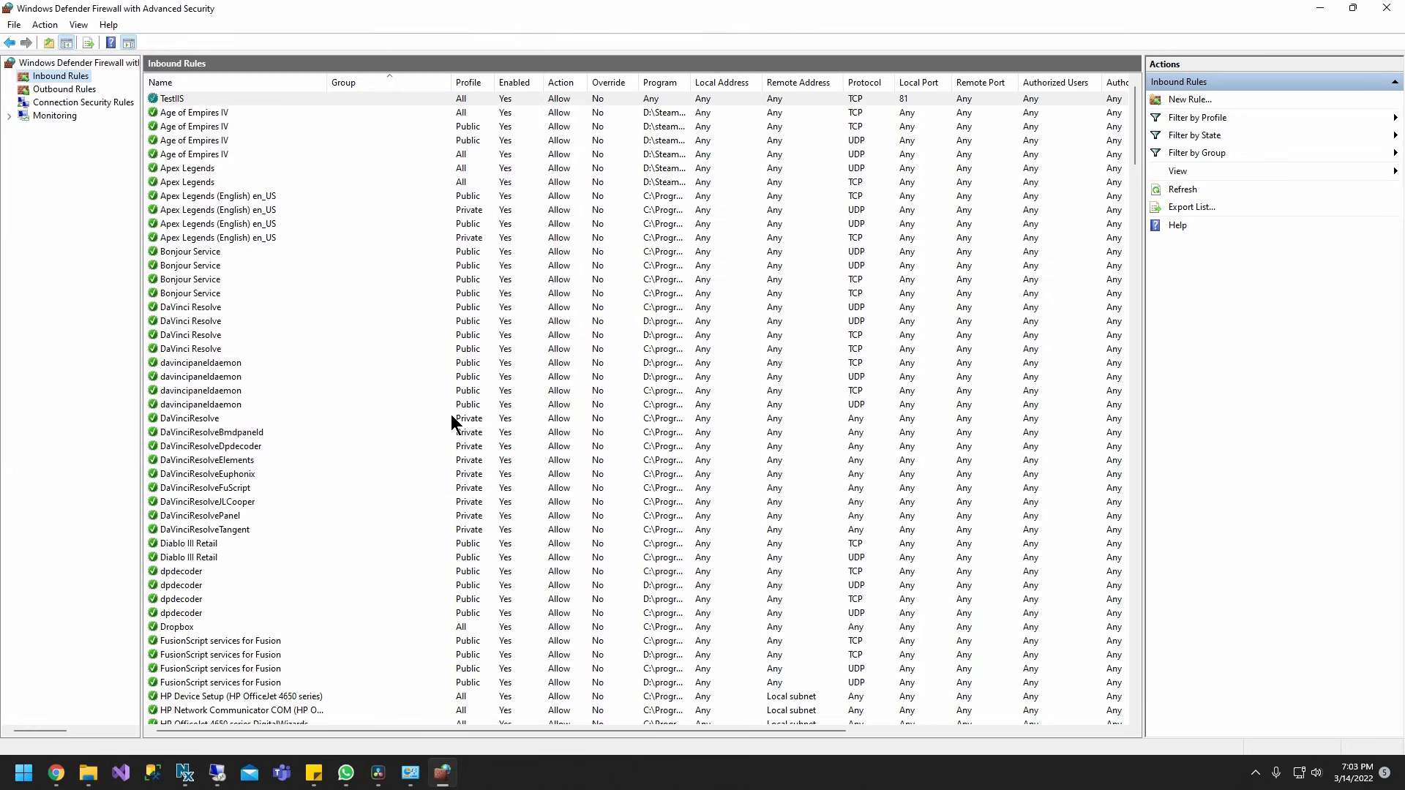
Open the AnotherTest site's context menu in the IIS Connections tree.
click(171, 98)
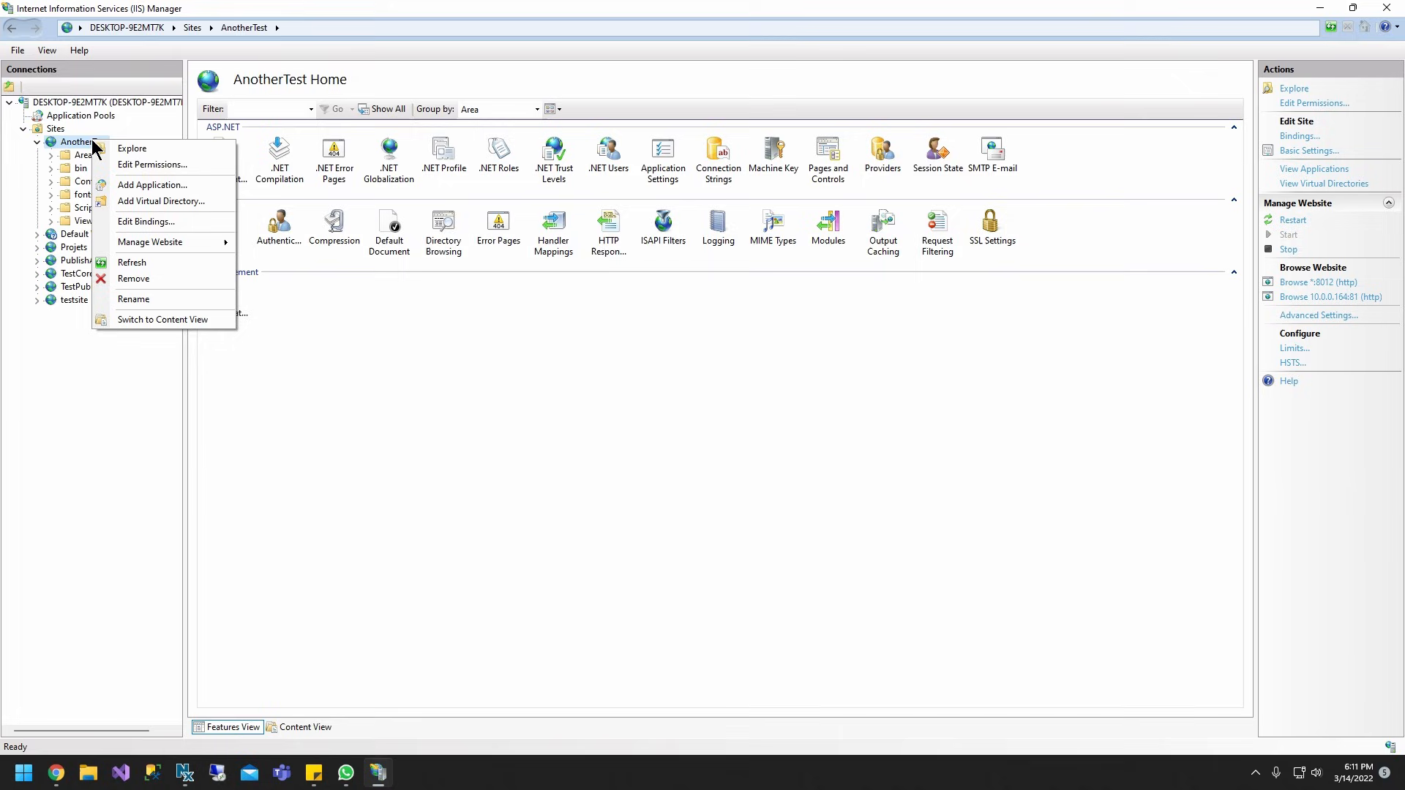
Add an http binding on 10.0.0.164 port 81 to AnotherTest and close the bindings list.
click(146, 221)
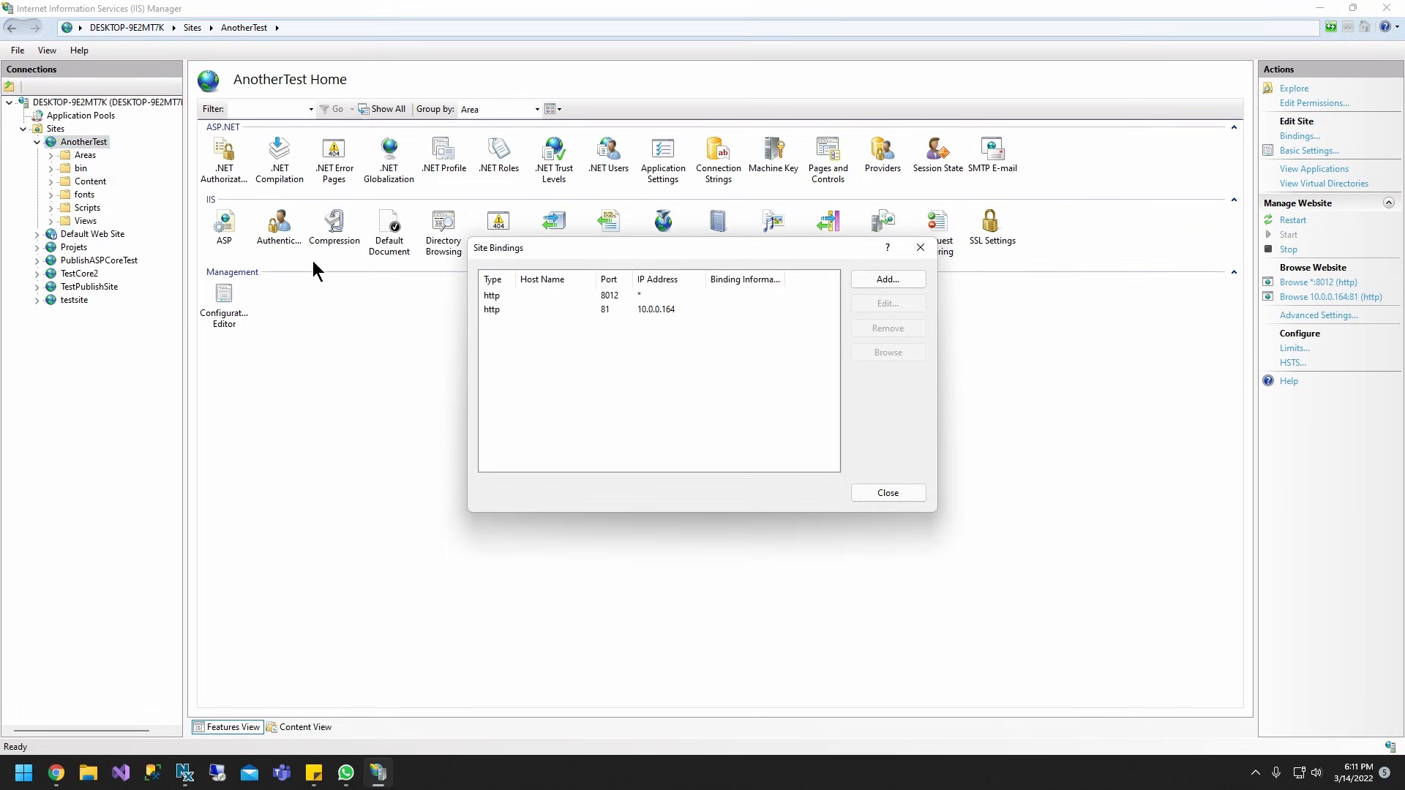
click(887, 278)
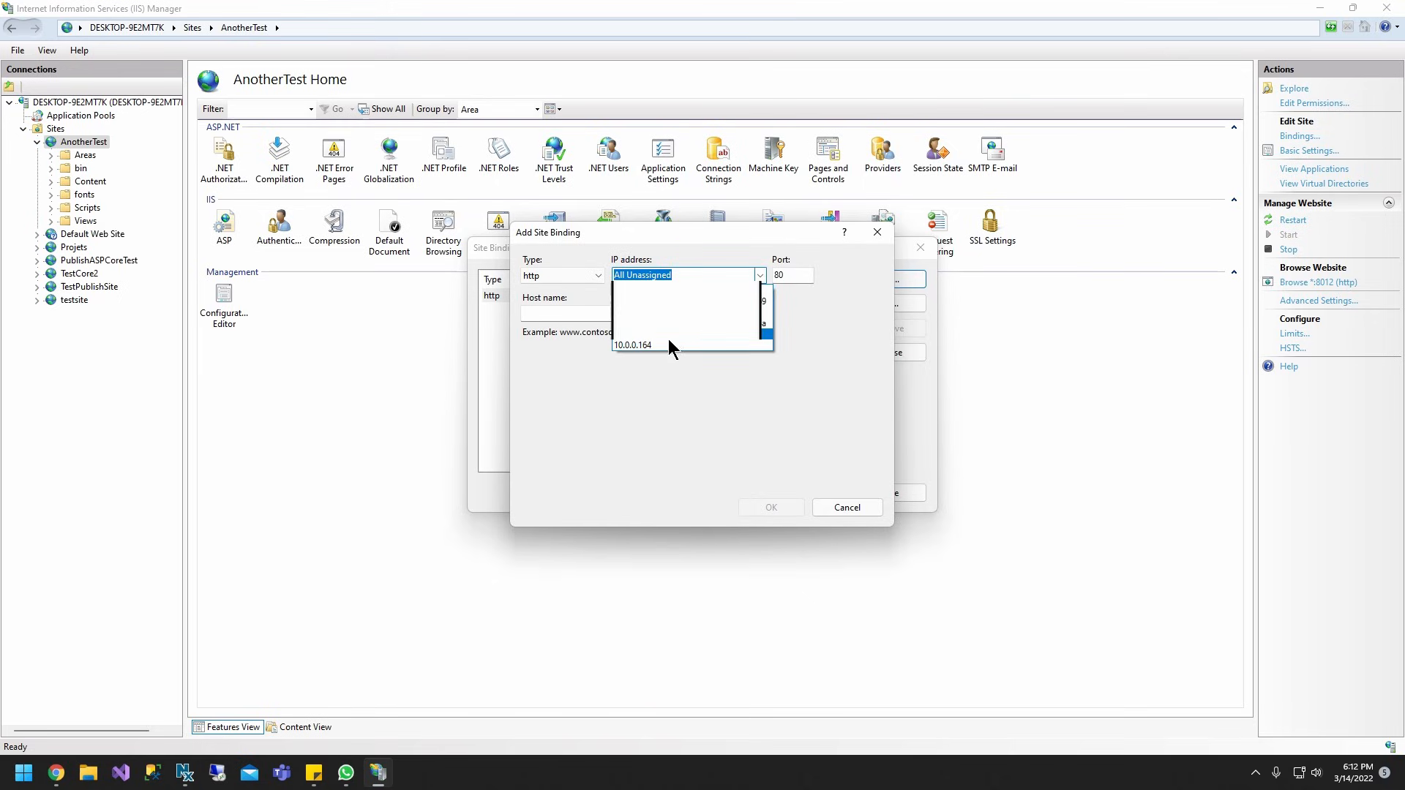
click(632, 345)
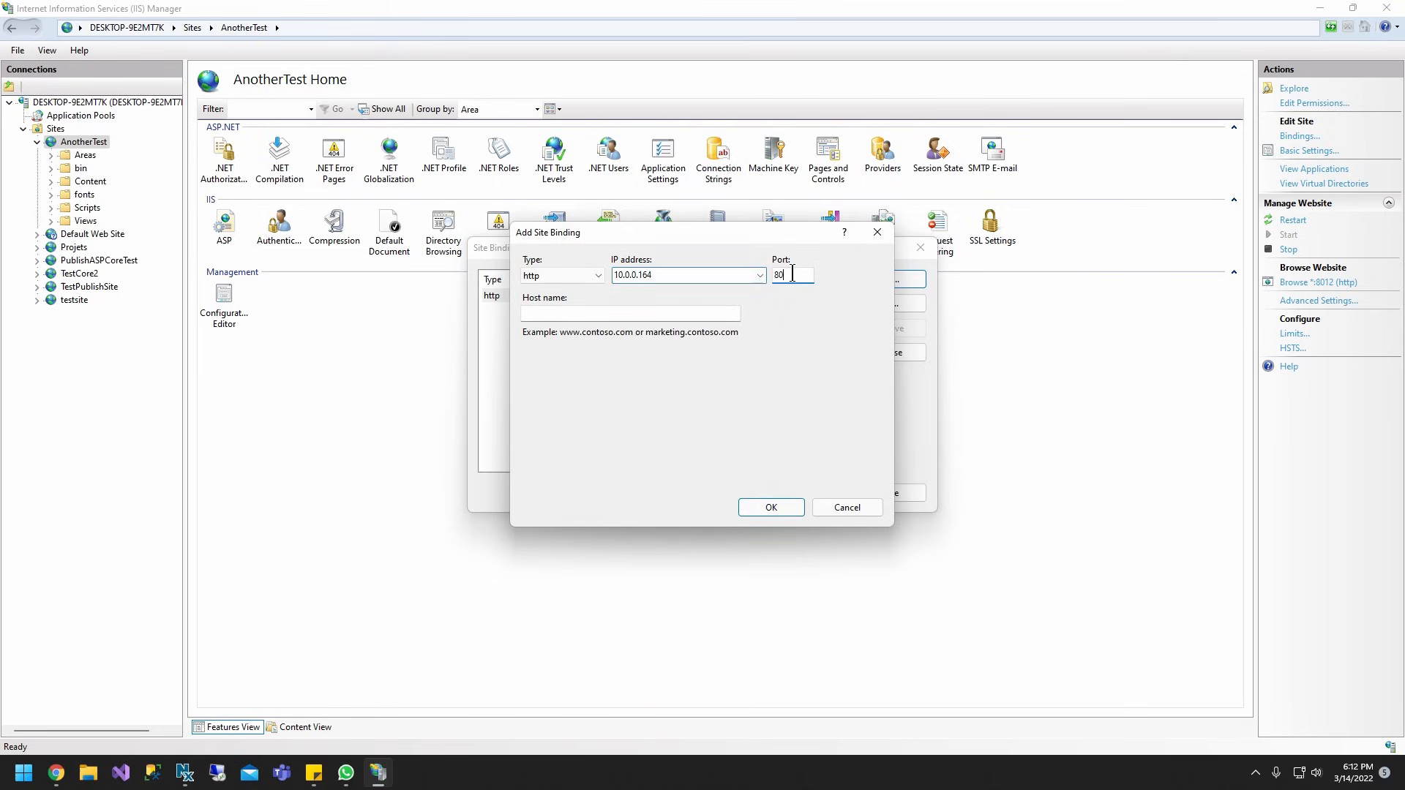
text(81)
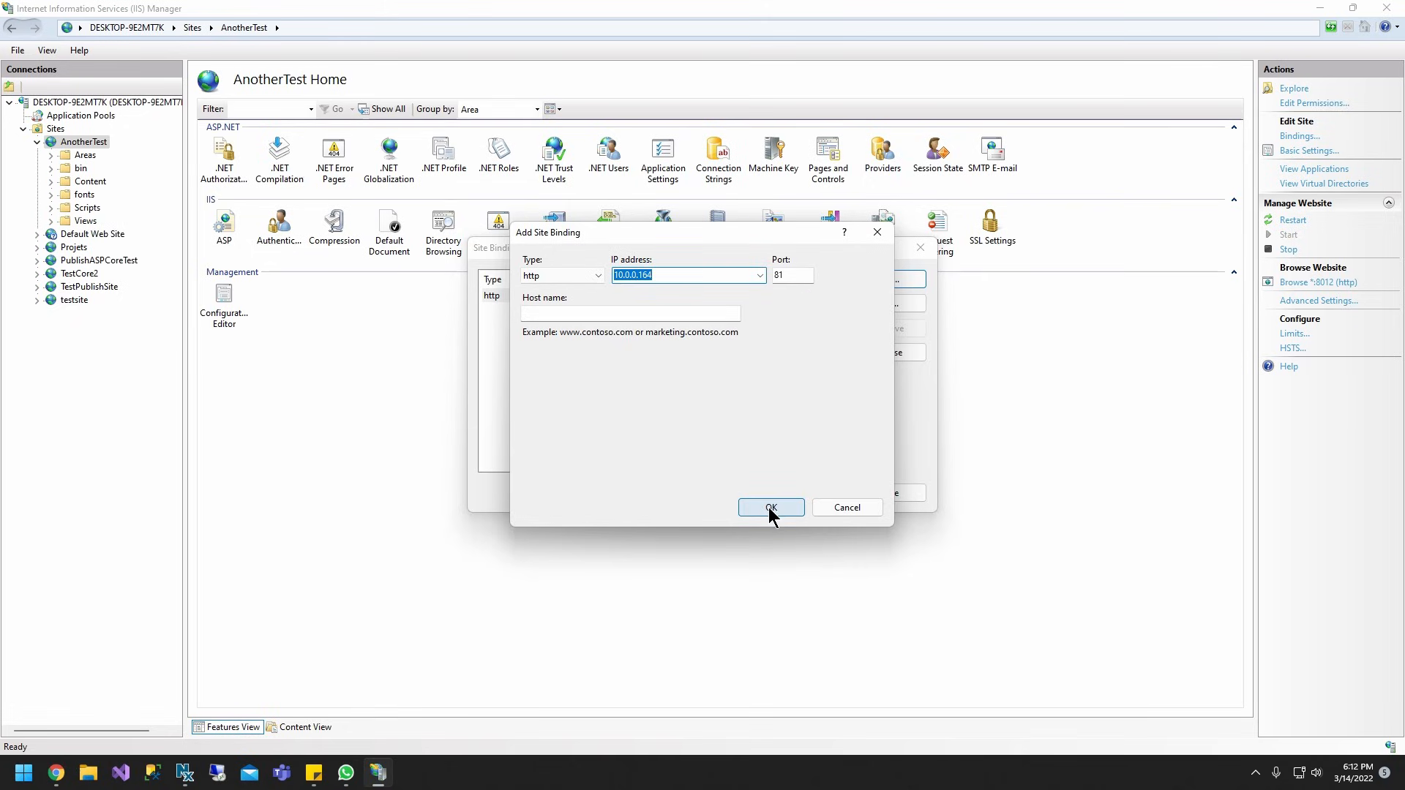
click(770, 507)
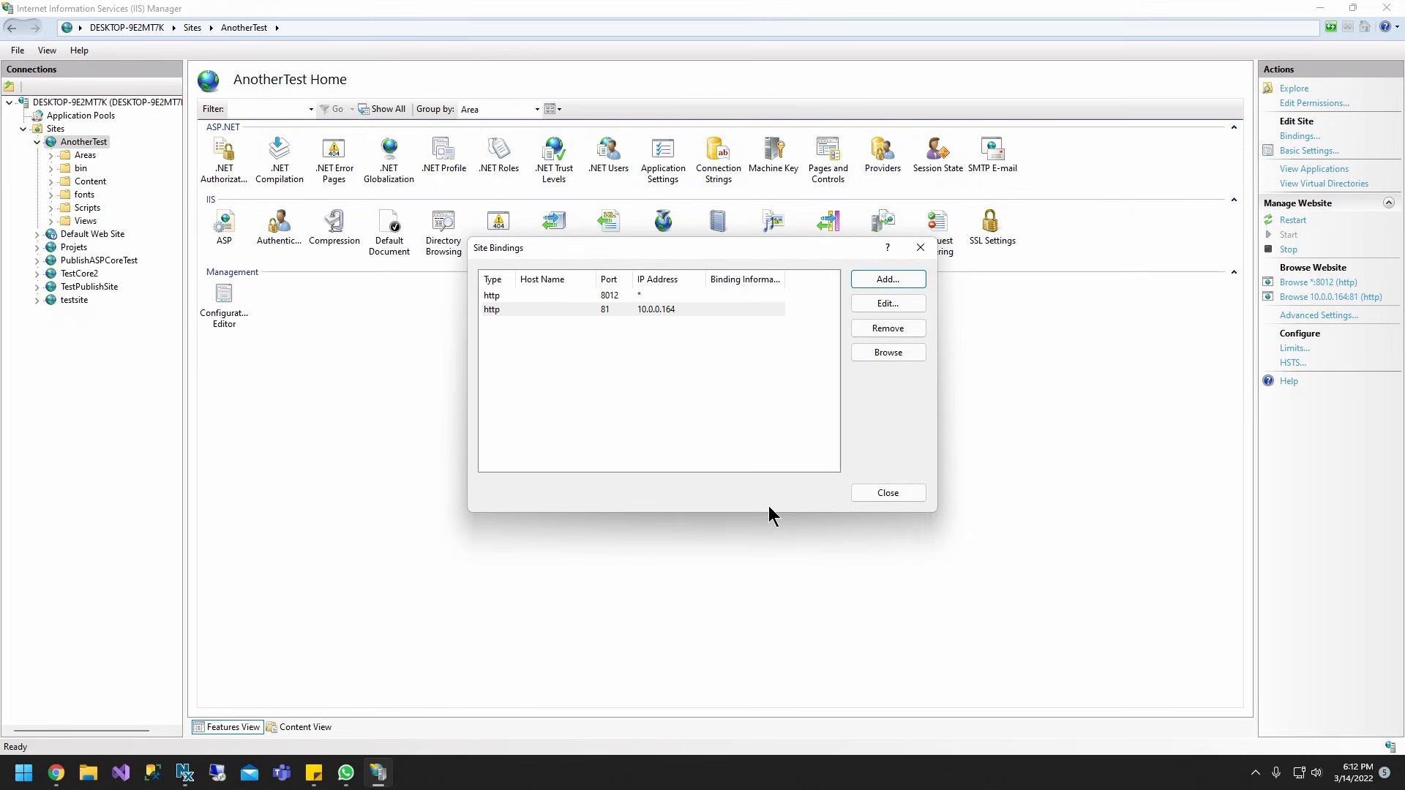
click(886, 492)
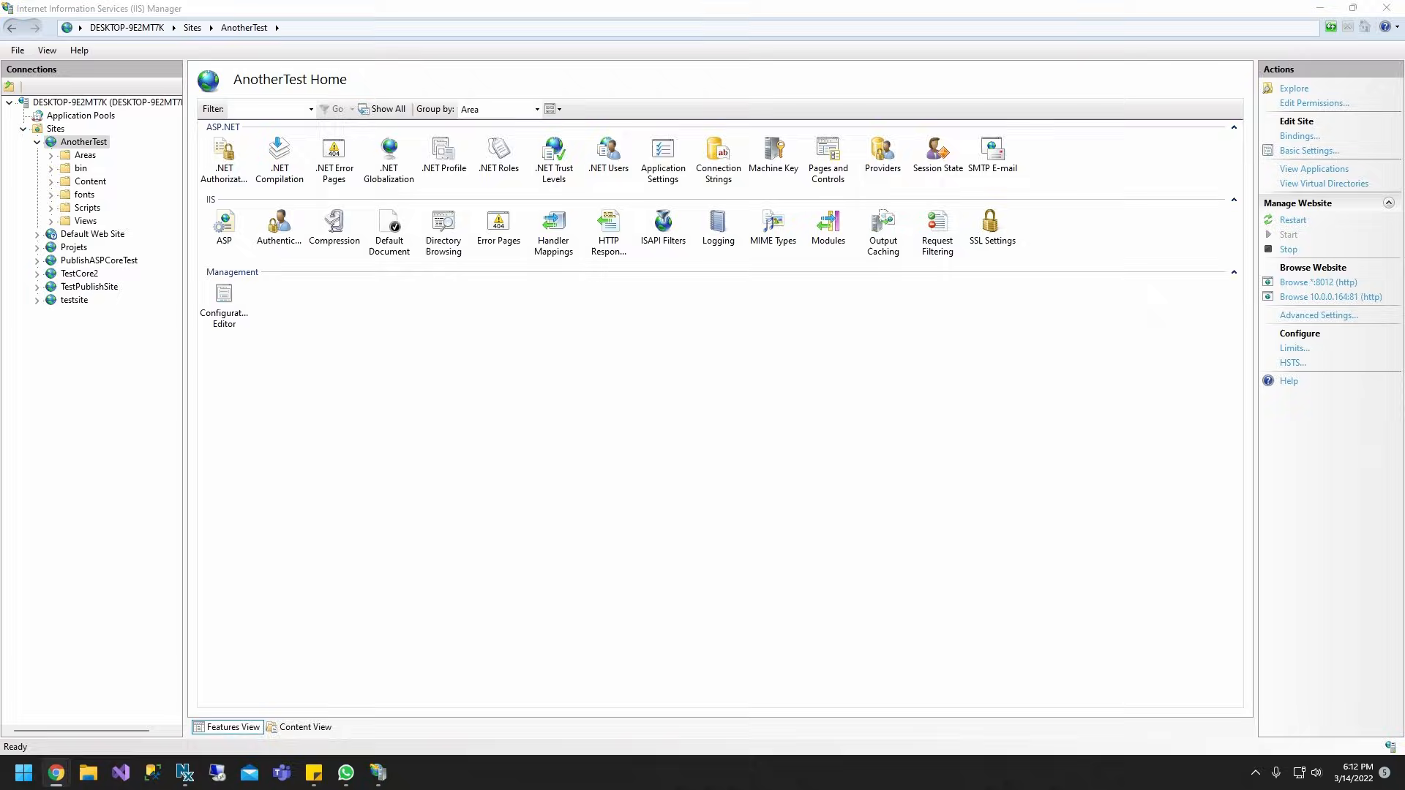
click(56, 776)
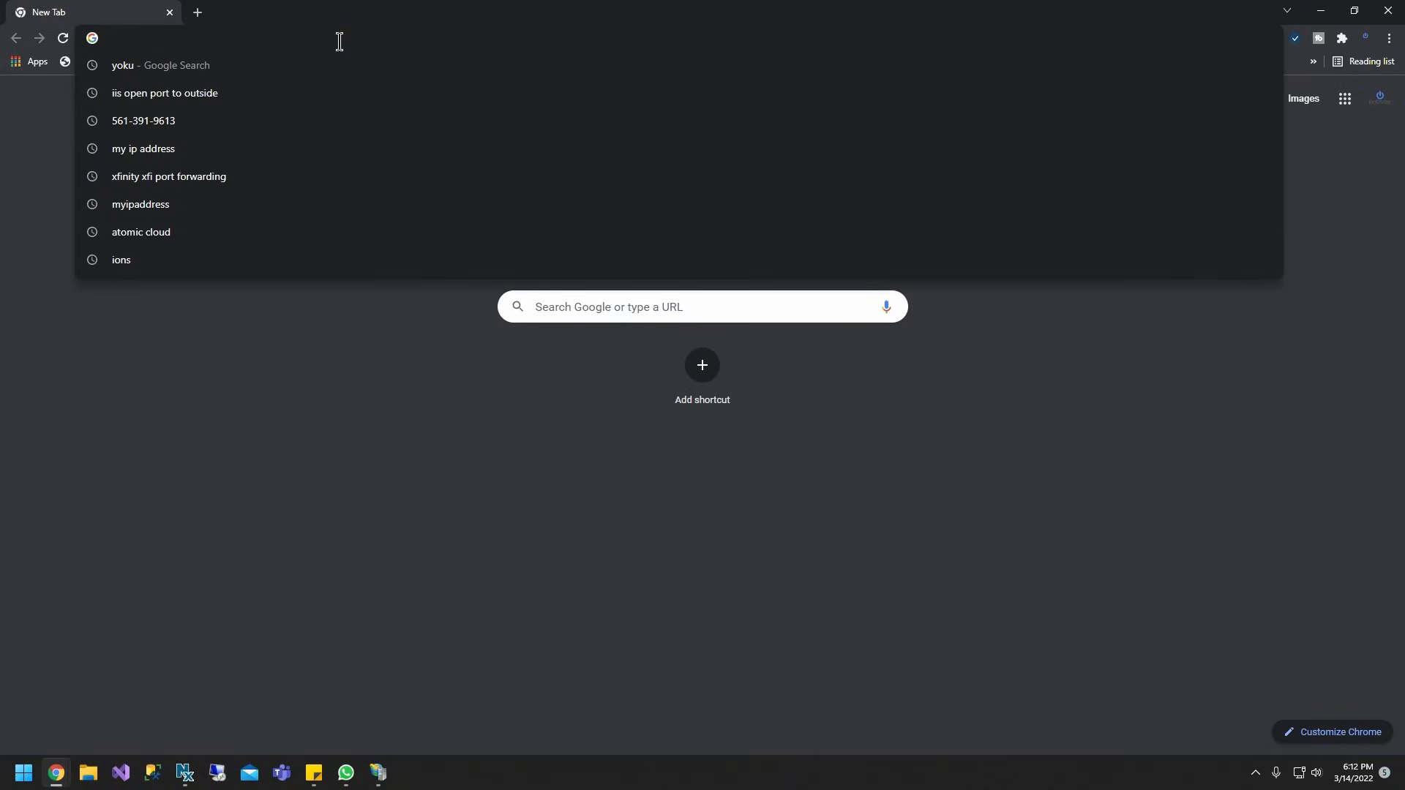
text(10.0.0.164:81)
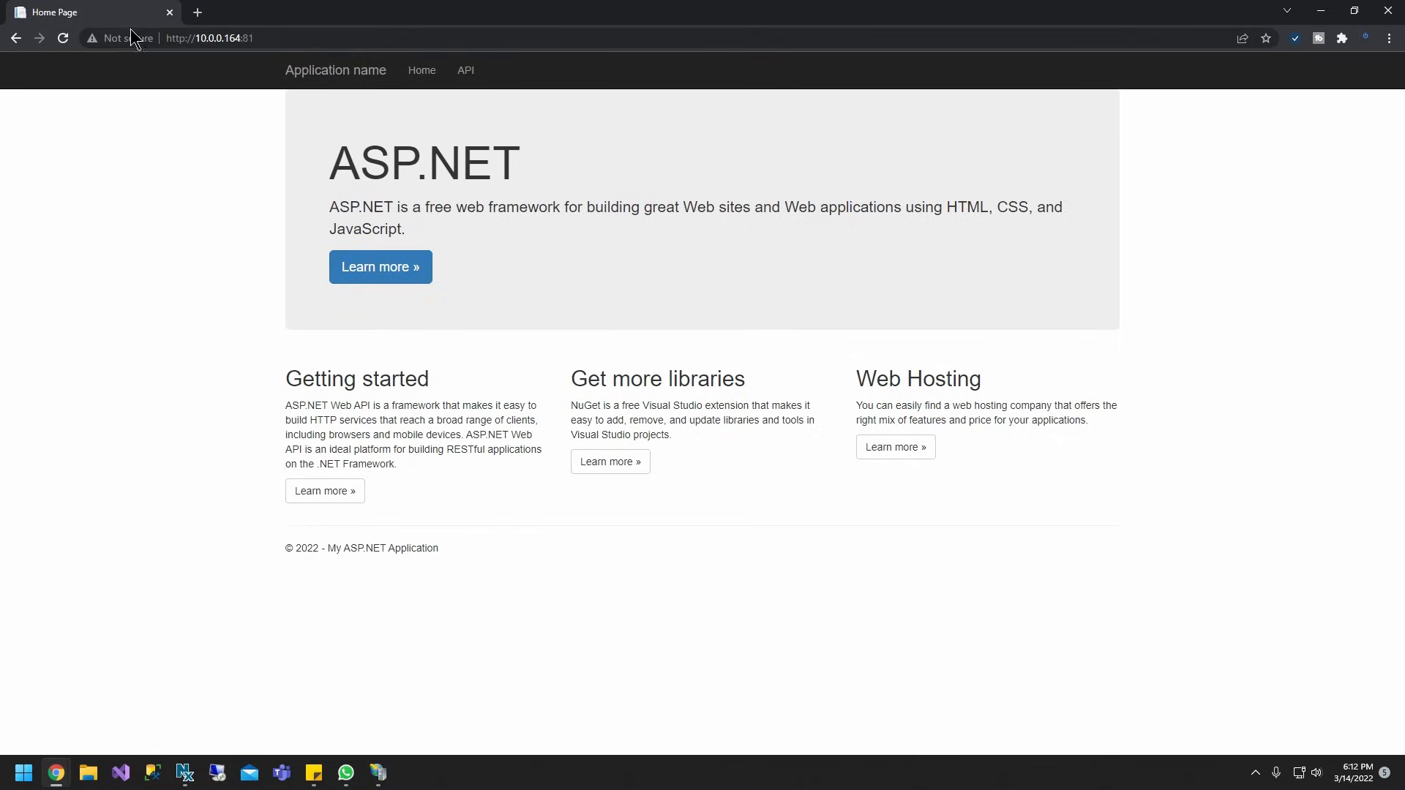
mouse_move(574, 172)
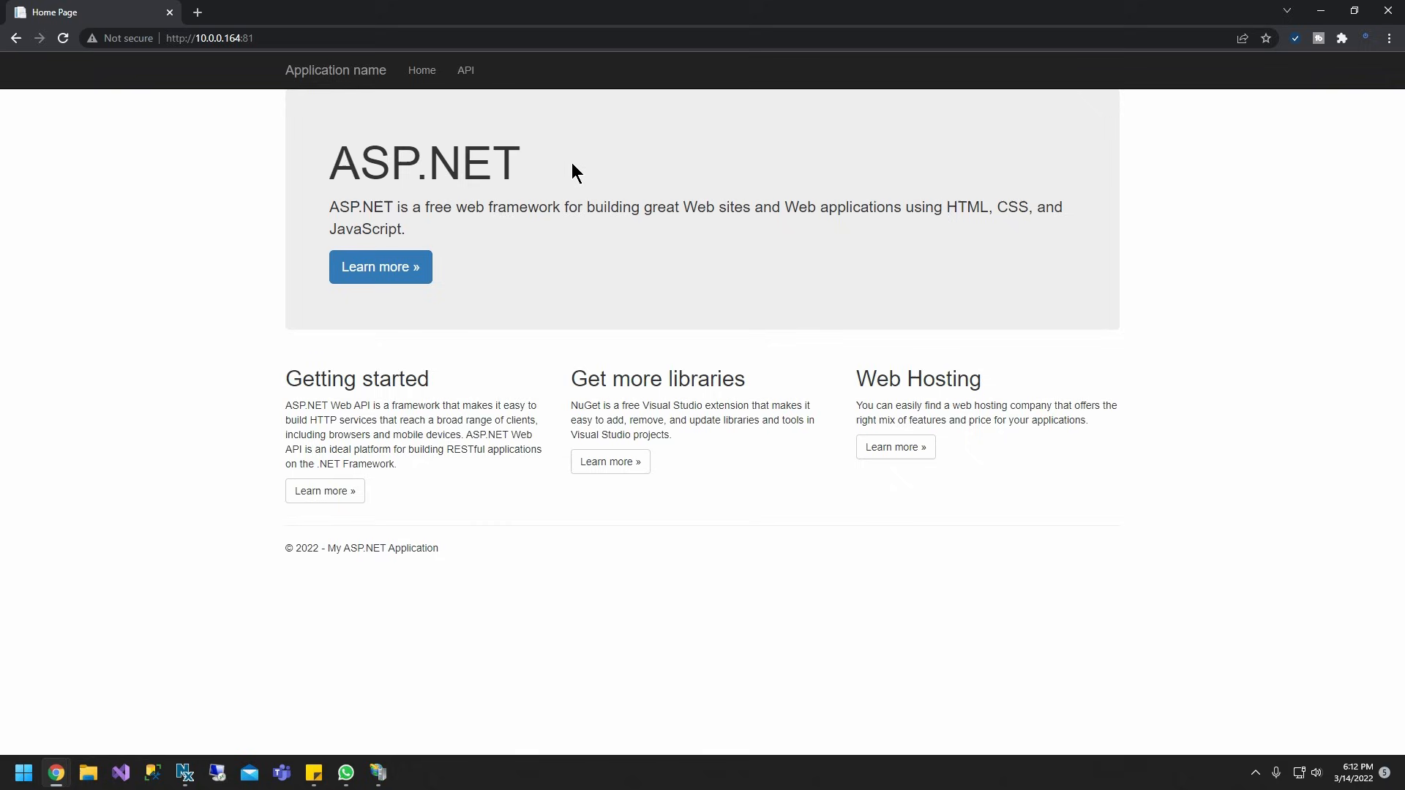
click(210, 37)
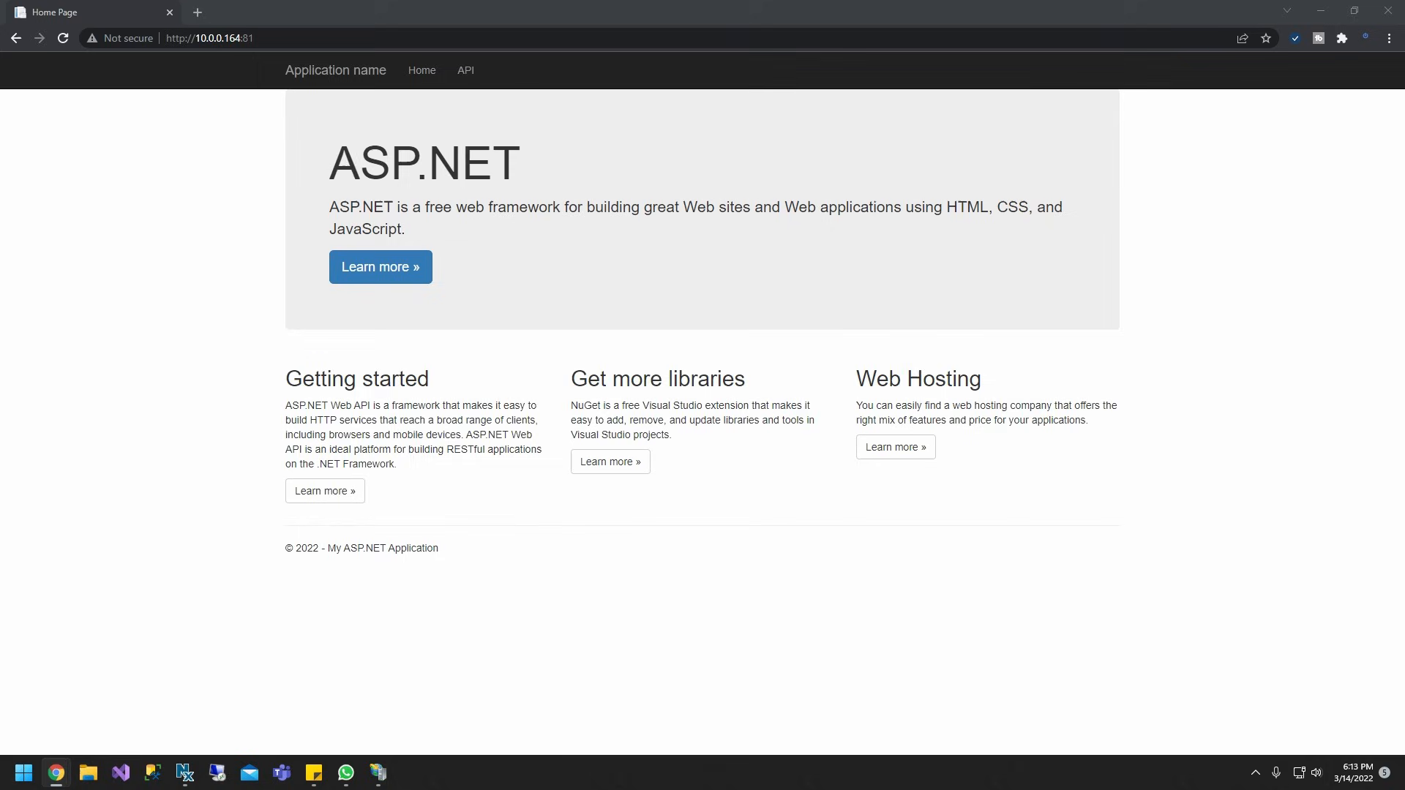
click(243, 37)
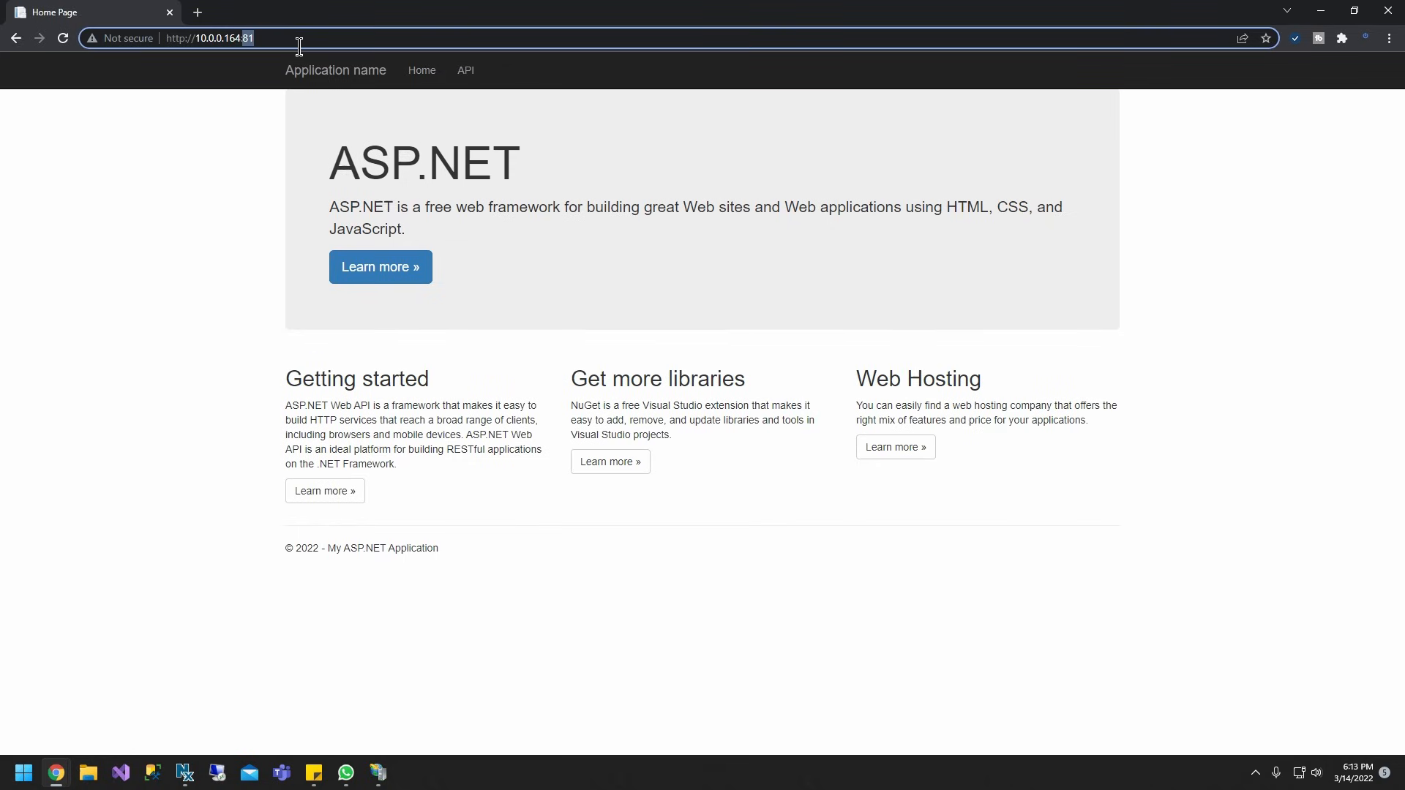
mouse_move(85, 733)
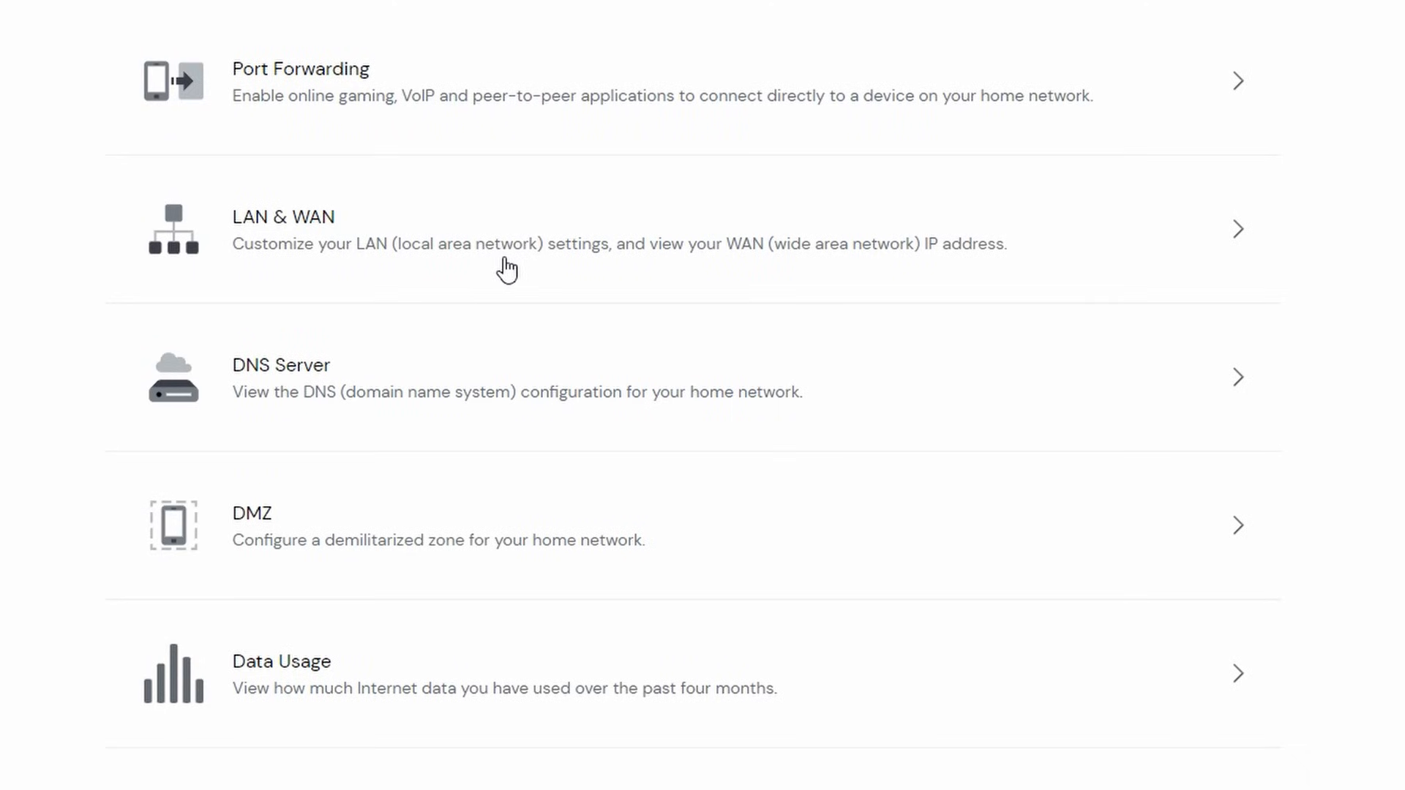
mouse_move(360, 96)
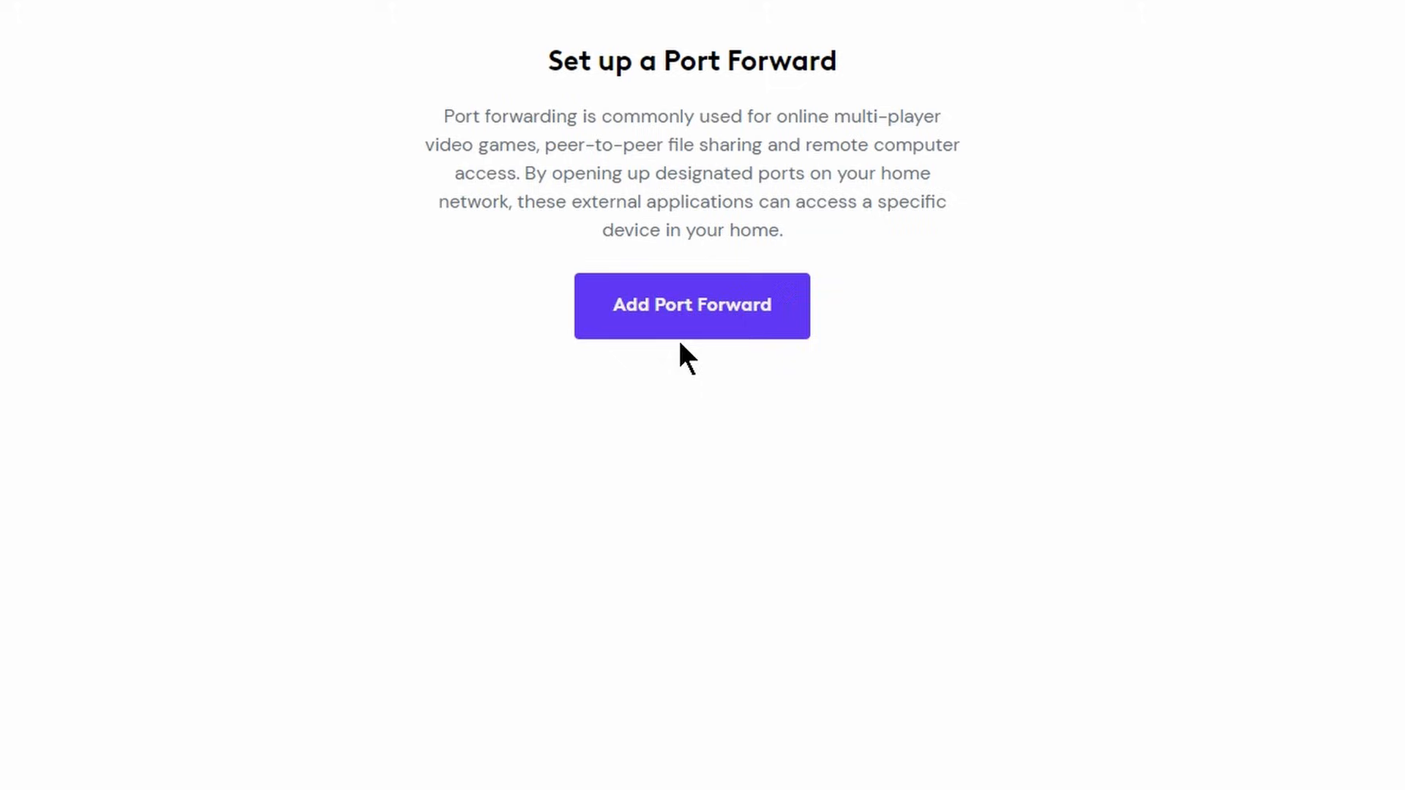
Open the Add Port Forward form in xFi Port Forwarding.
click(691, 305)
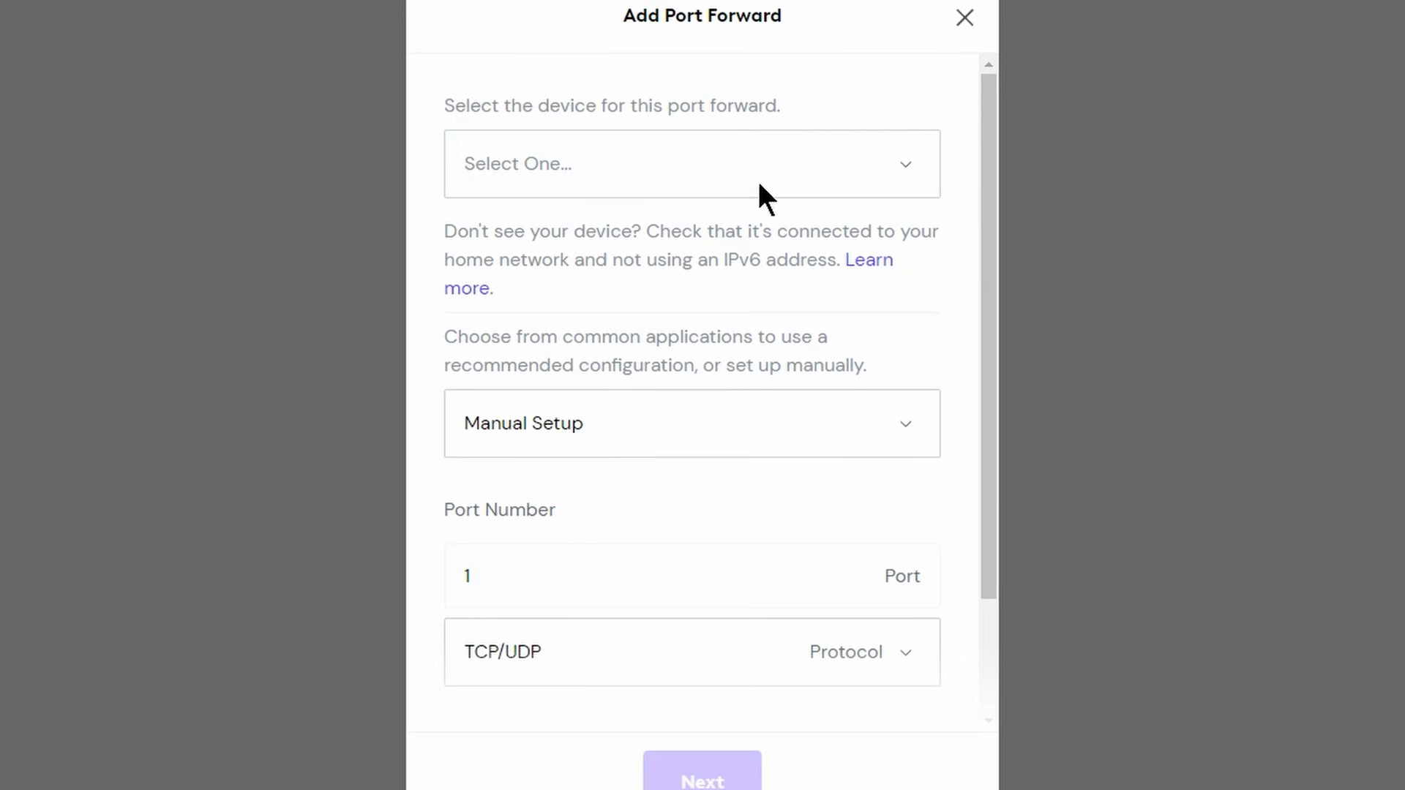
Forward port 81 to the server device with Manual Setup, save, and close the confirmation.
click(691, 164)
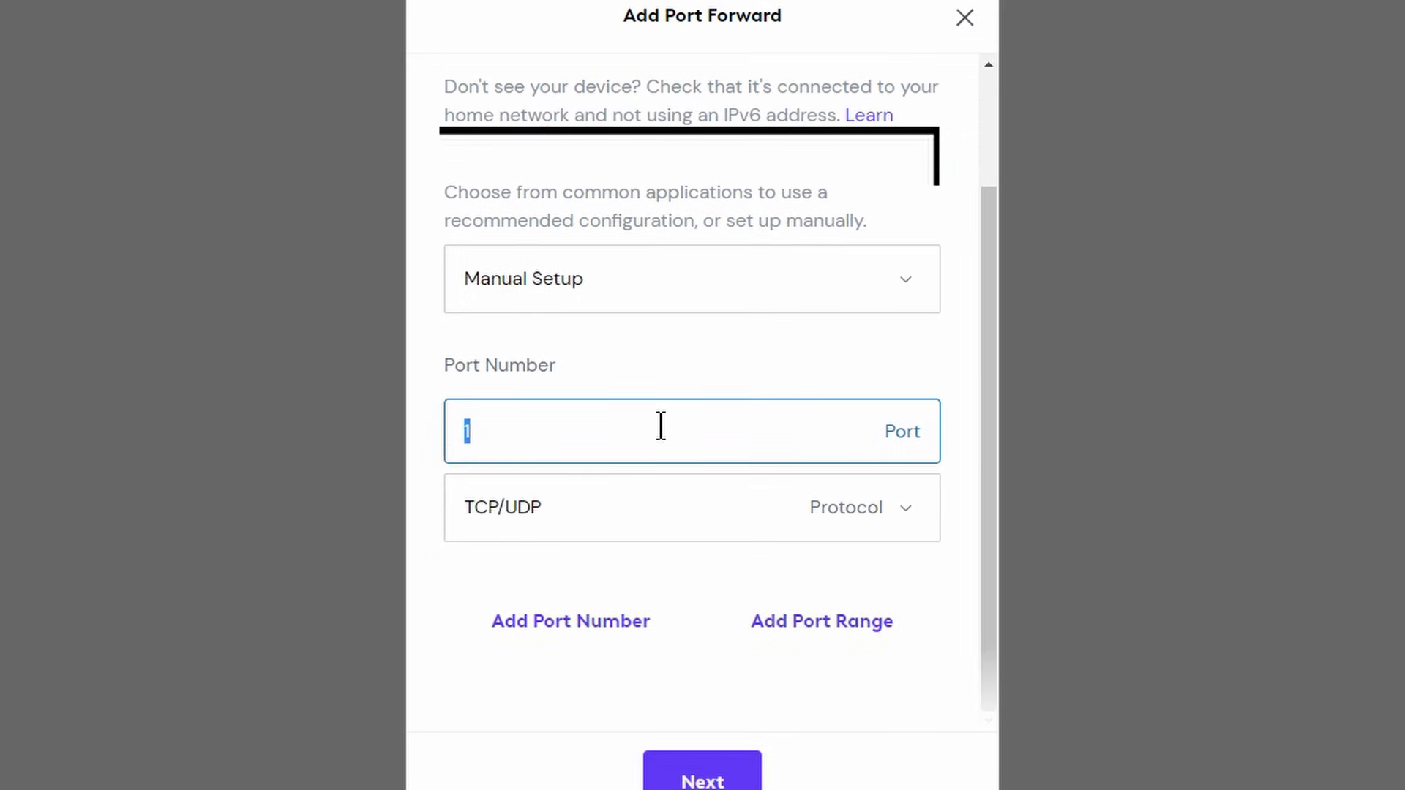
text(8)
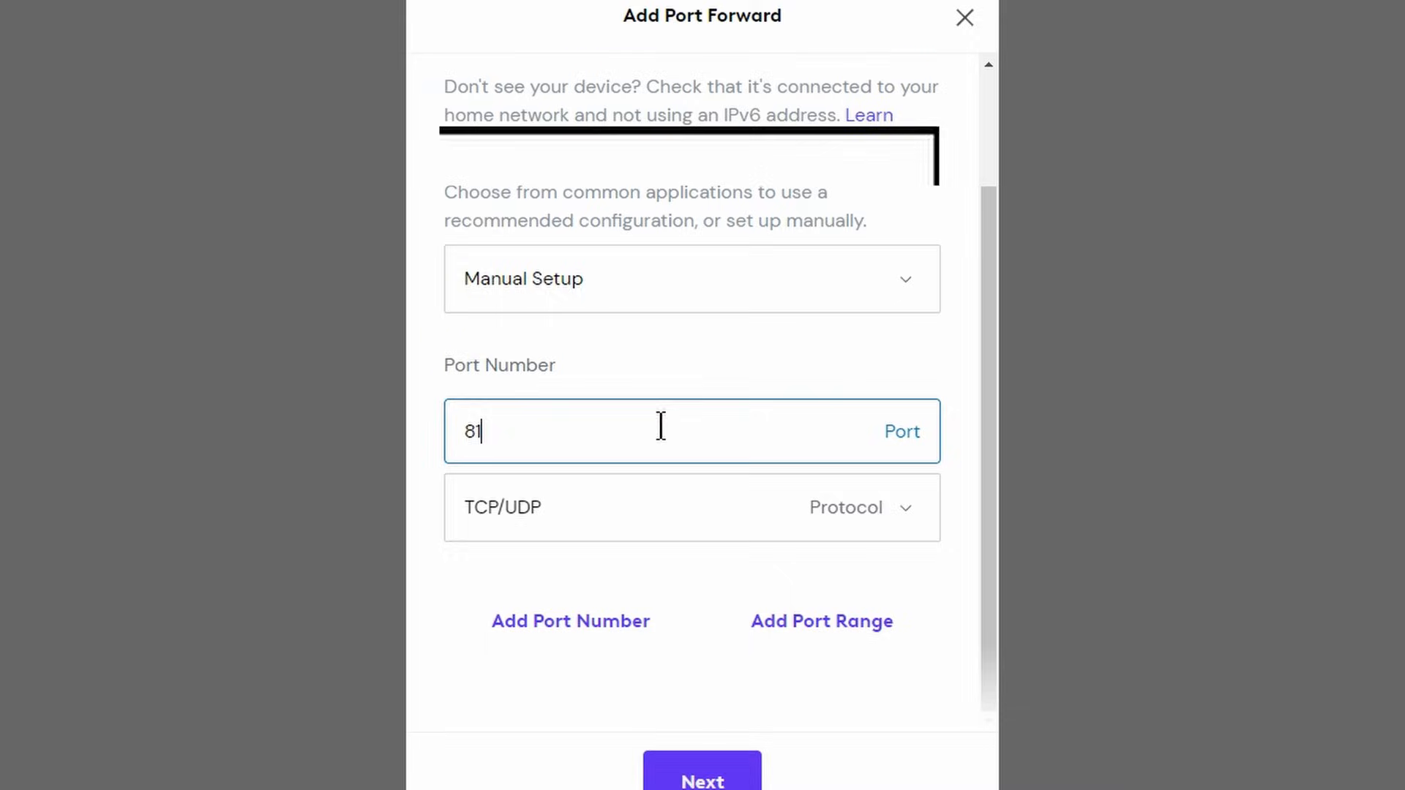
click(702, 778)
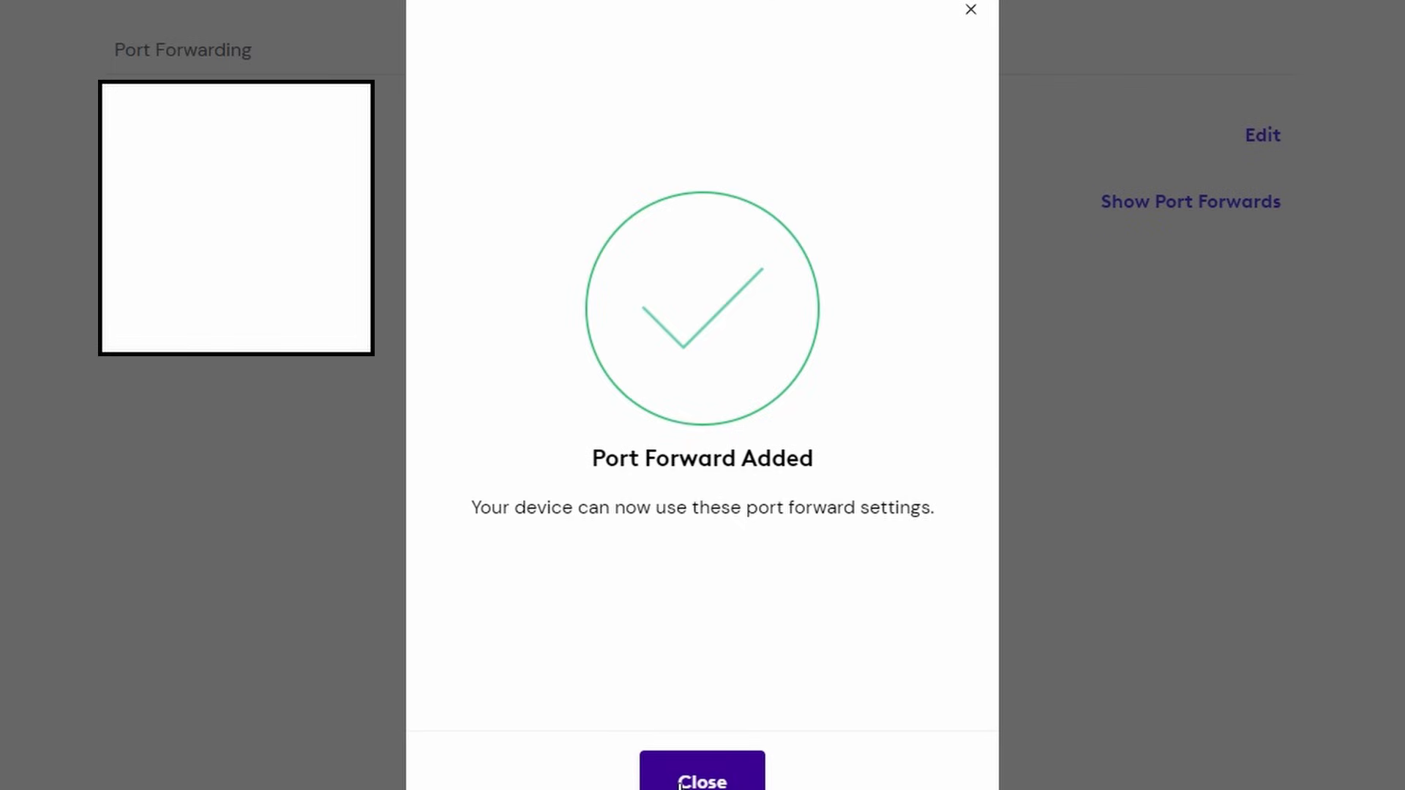
click(702, 778)
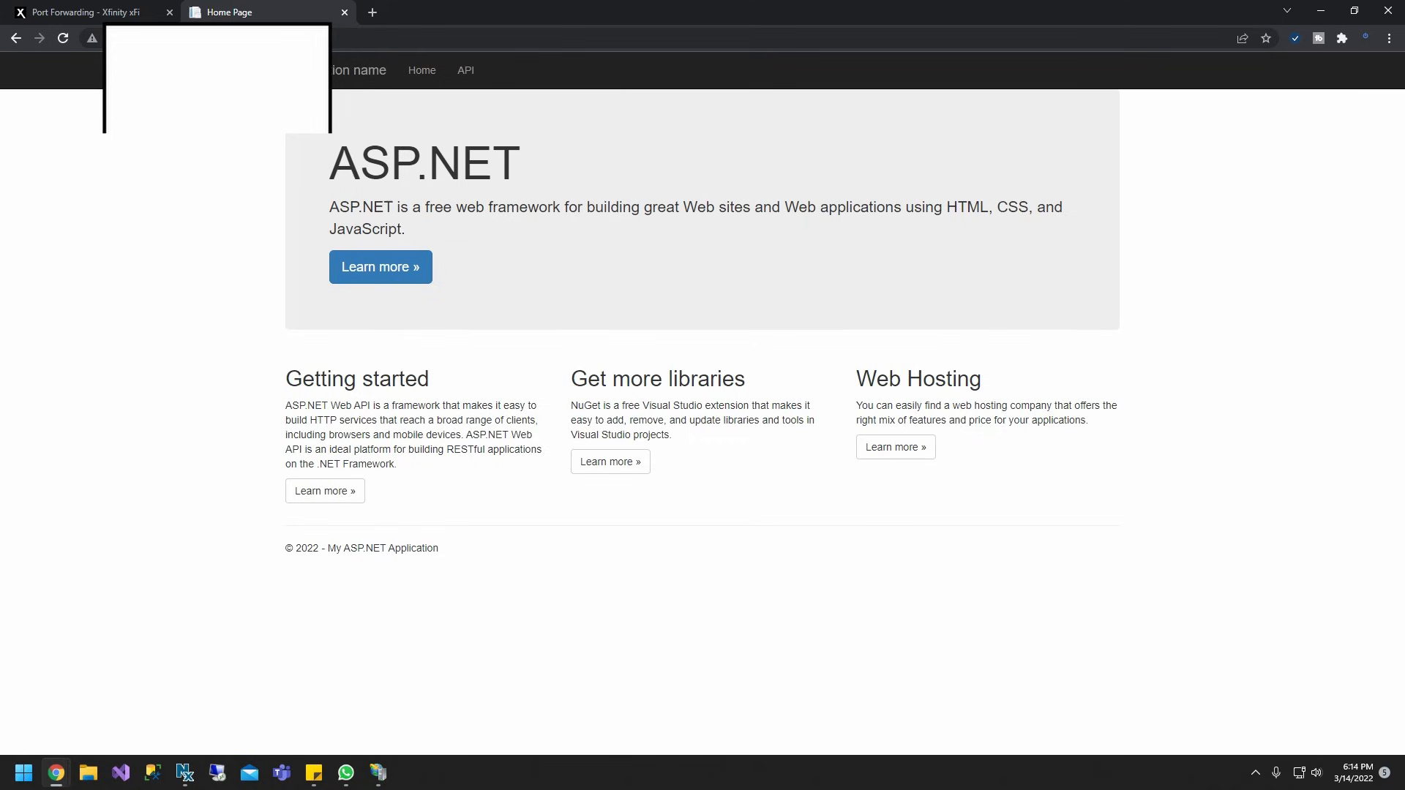
mouse_move(496, 251)
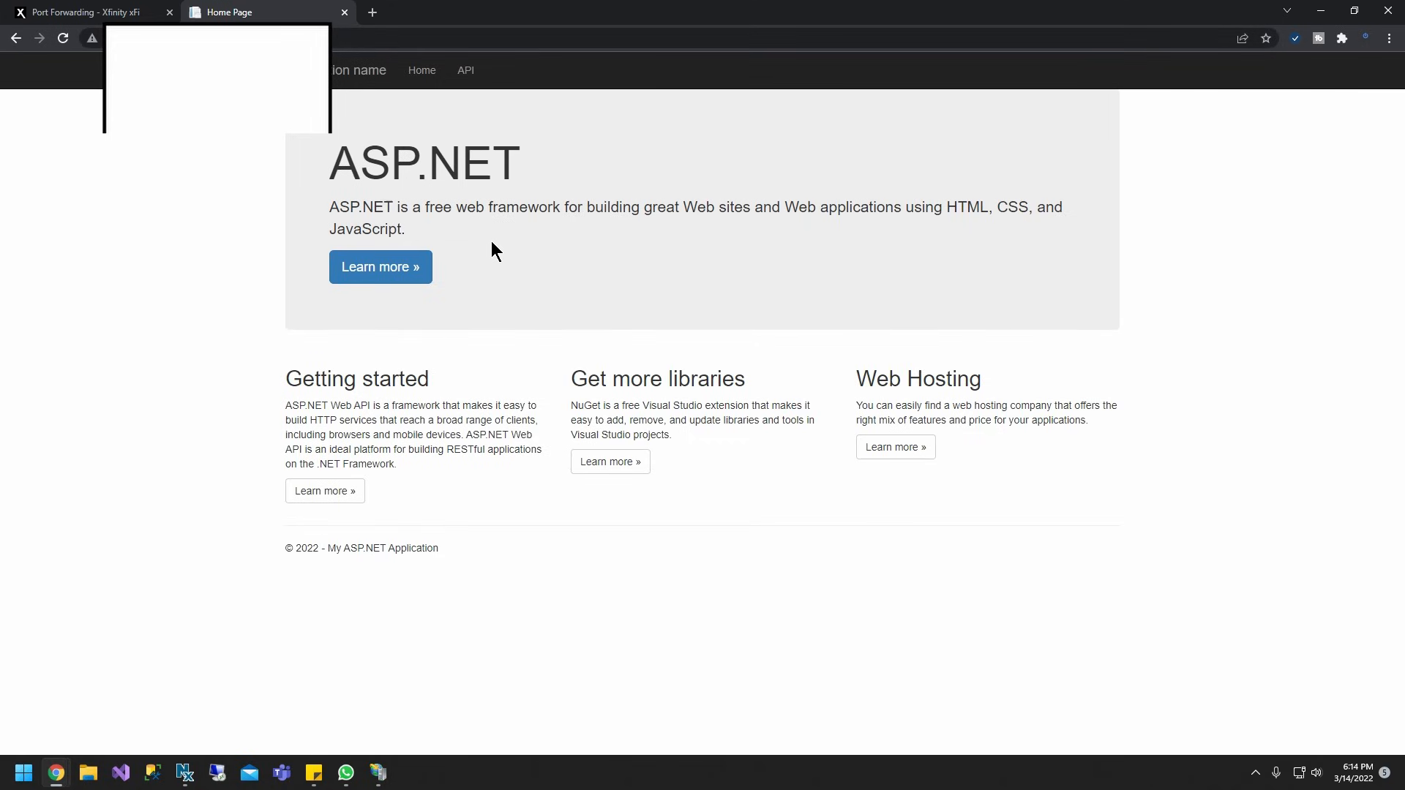